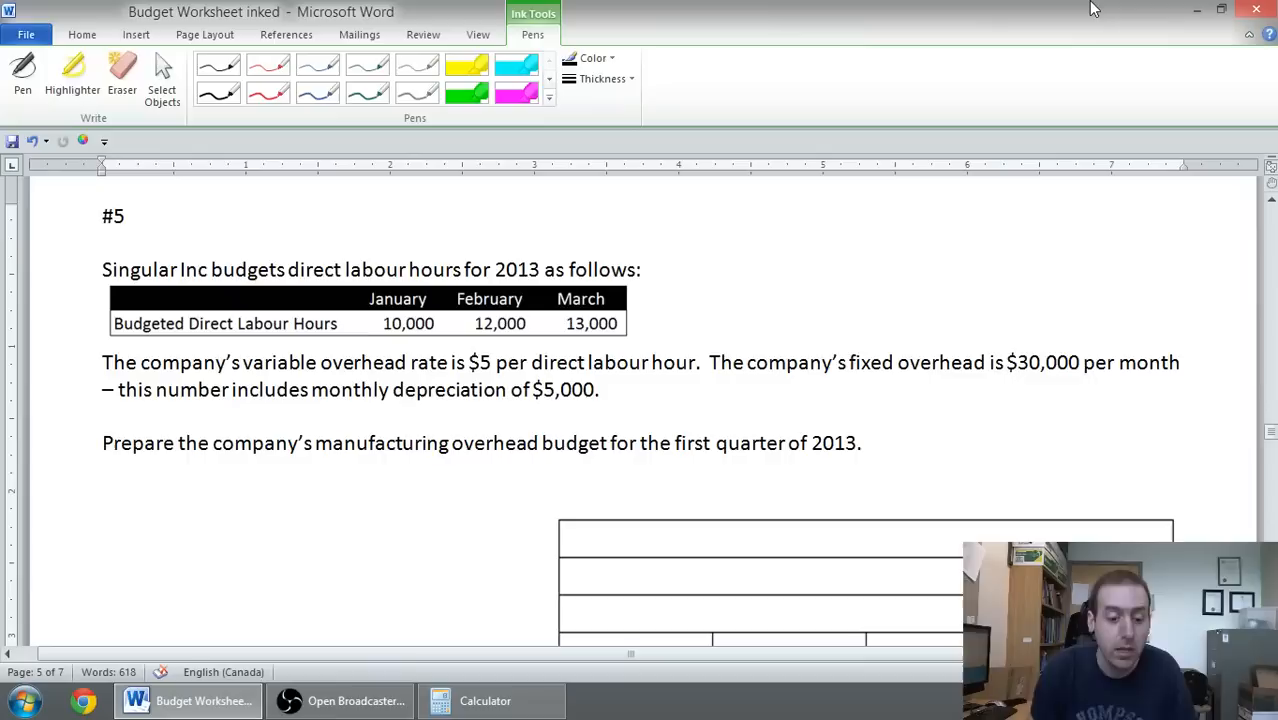
# Select the Pen tool so freehand ink can be written on the worksheet page.
pyautogui.click(636, 336)
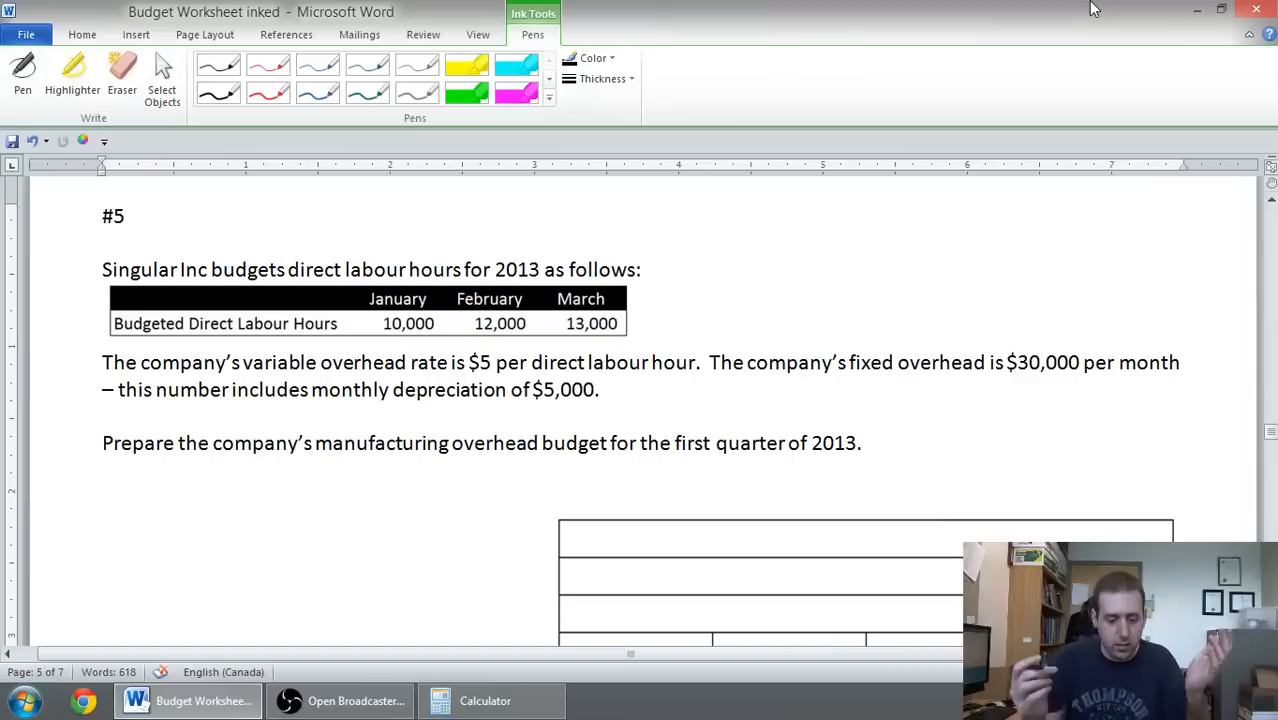
pyautogui.click(636, 336)
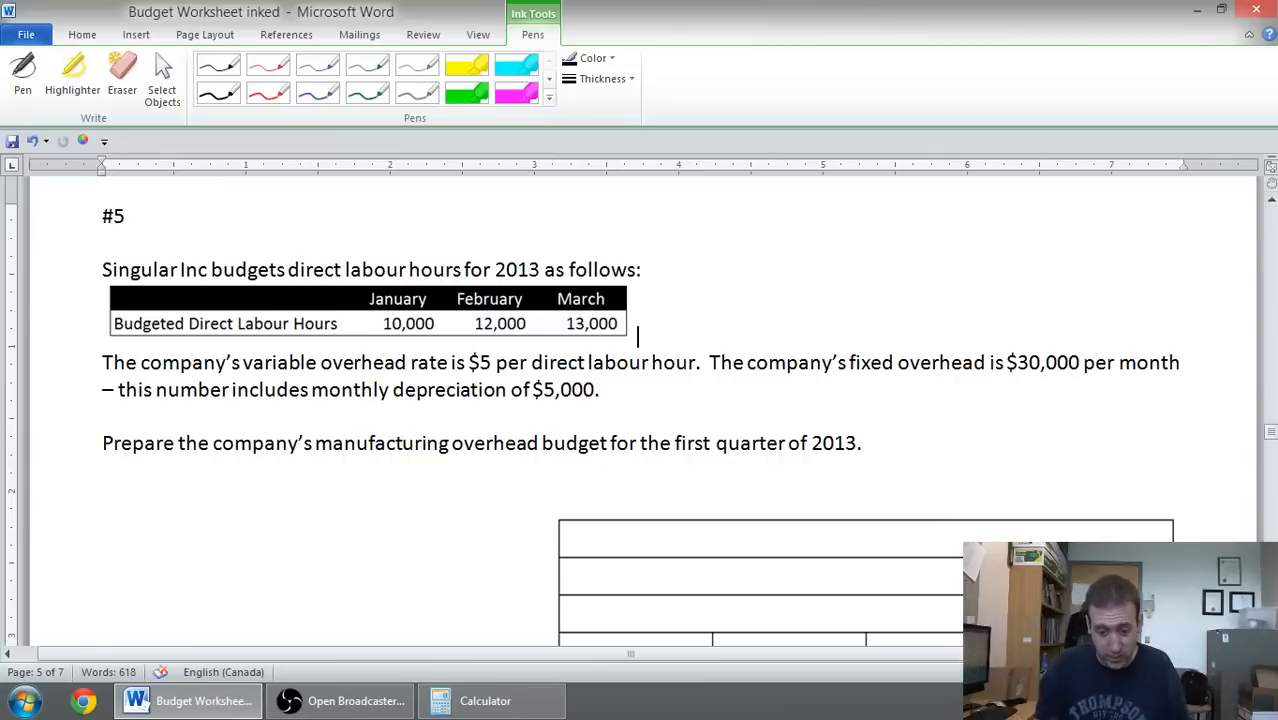
pyautogui.click(22, 76)
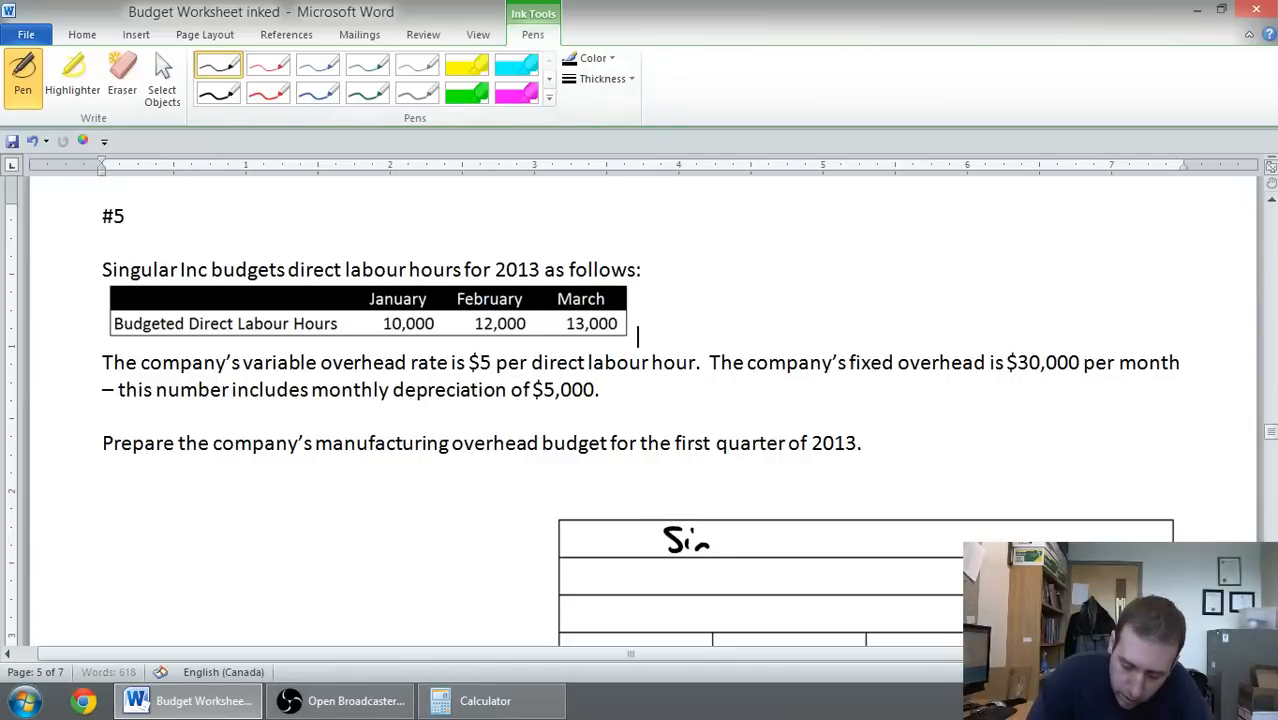
# Handwrite 'Singular Inc.' and the 'Manufacturing overhead budget' title in the table header.
pyautogui.moveTo(700, 544); pyautogui.dragTo(840, 544)
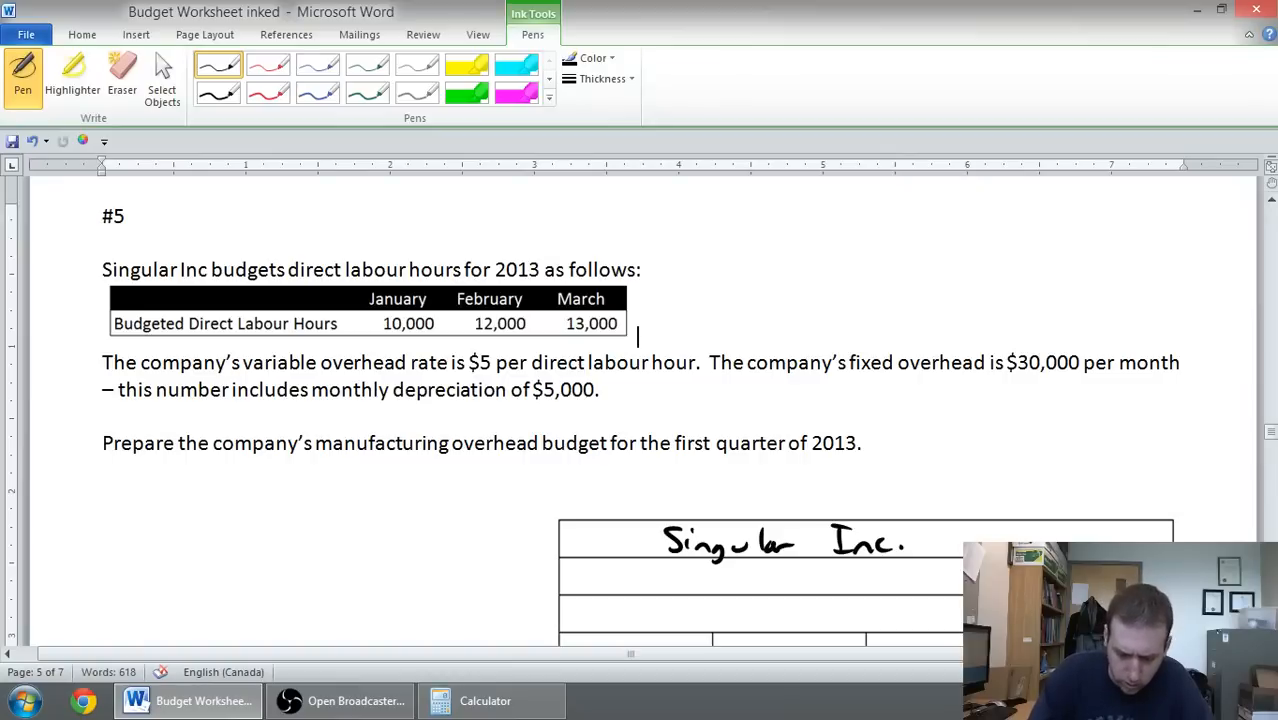
pyautogui.moveTo(632, 576); pyautogui.dragTo(696, 580)
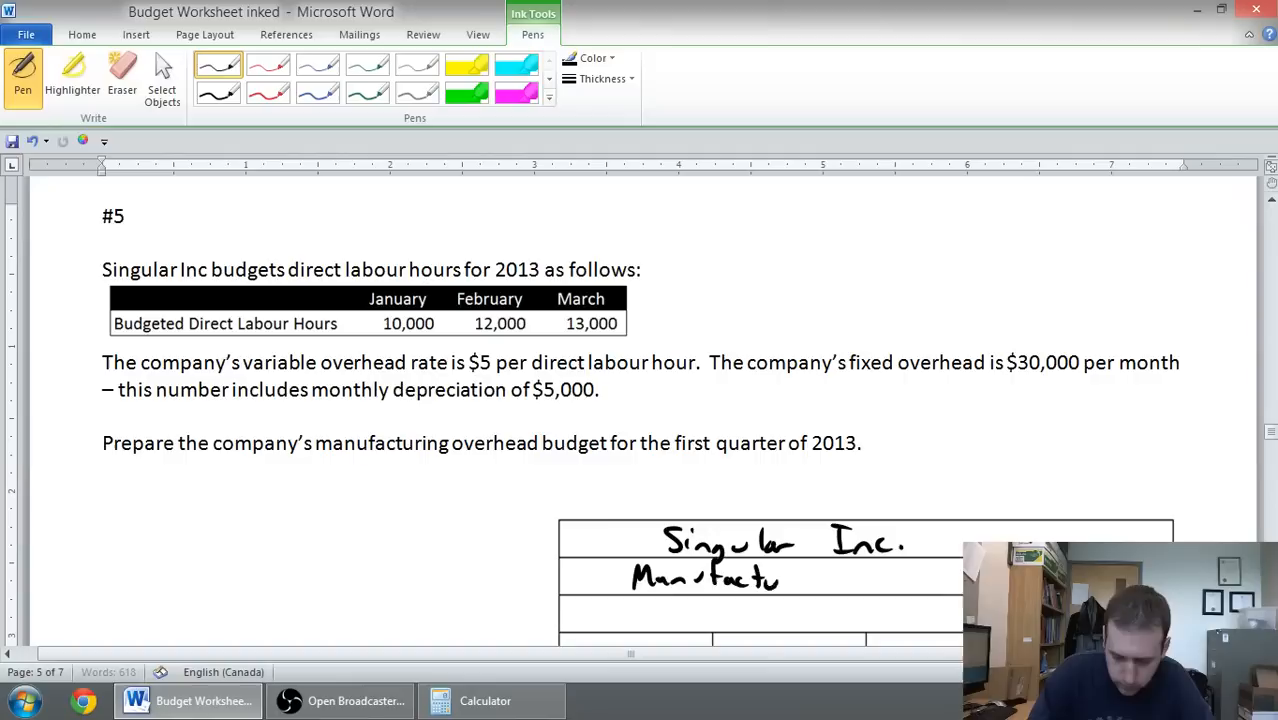
pyautogui.moveTo(780, 578); pyautogui.dragTo(880, 578)
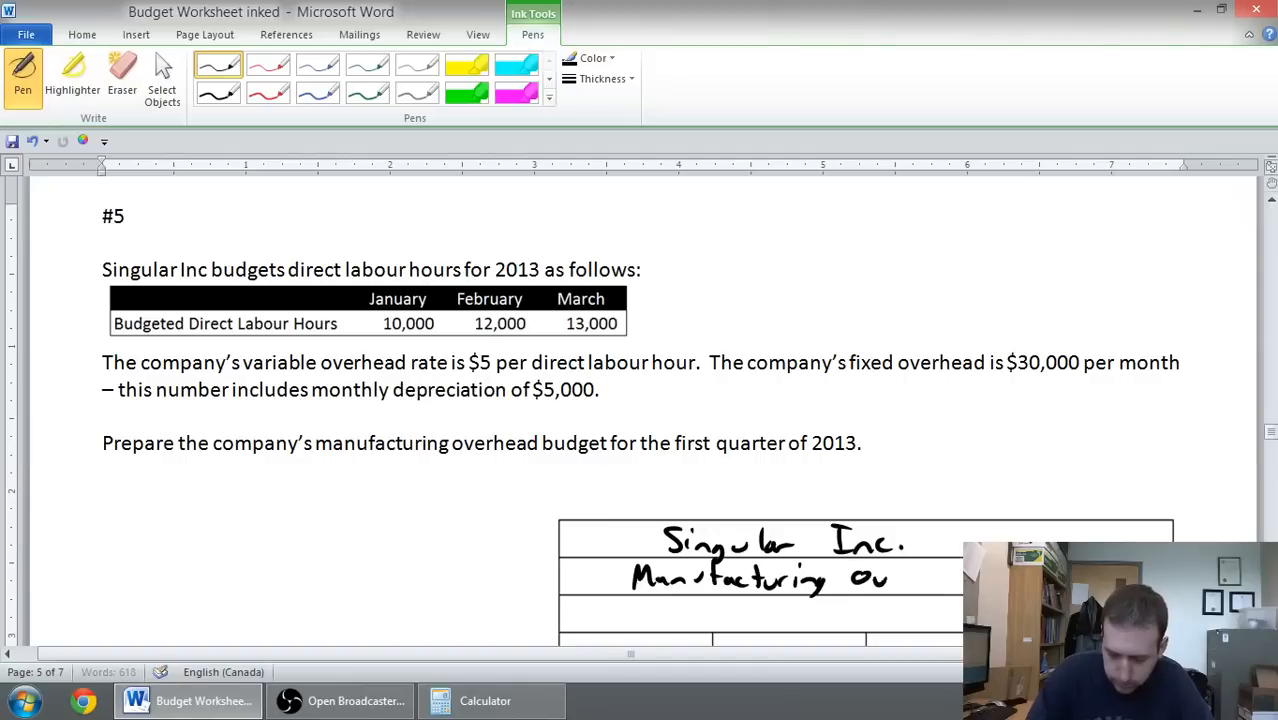
pyautogui.moveTo(888, 578); pyautogui.dragTo(960, 578)
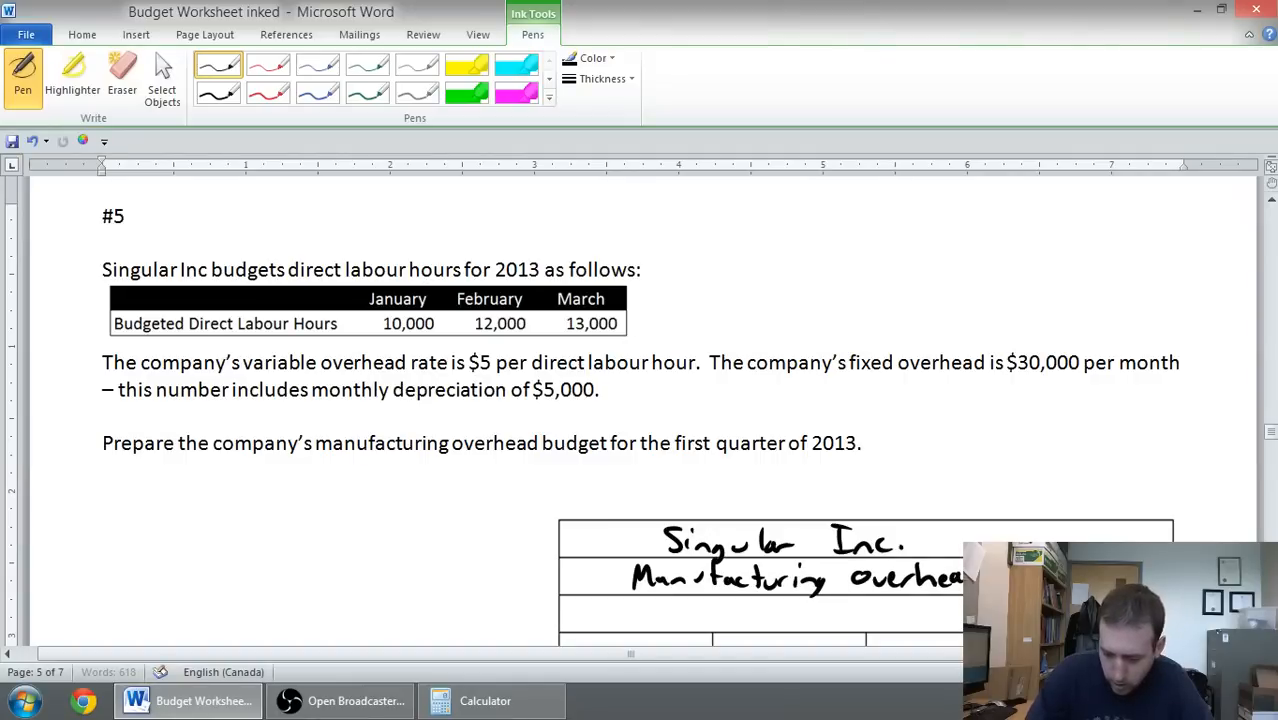
# Handwrite the quarter ended Mar 31, 2013 line and the Jan, Feb, Mar, Q1 column headings.
pyautogui.click(636, 336)
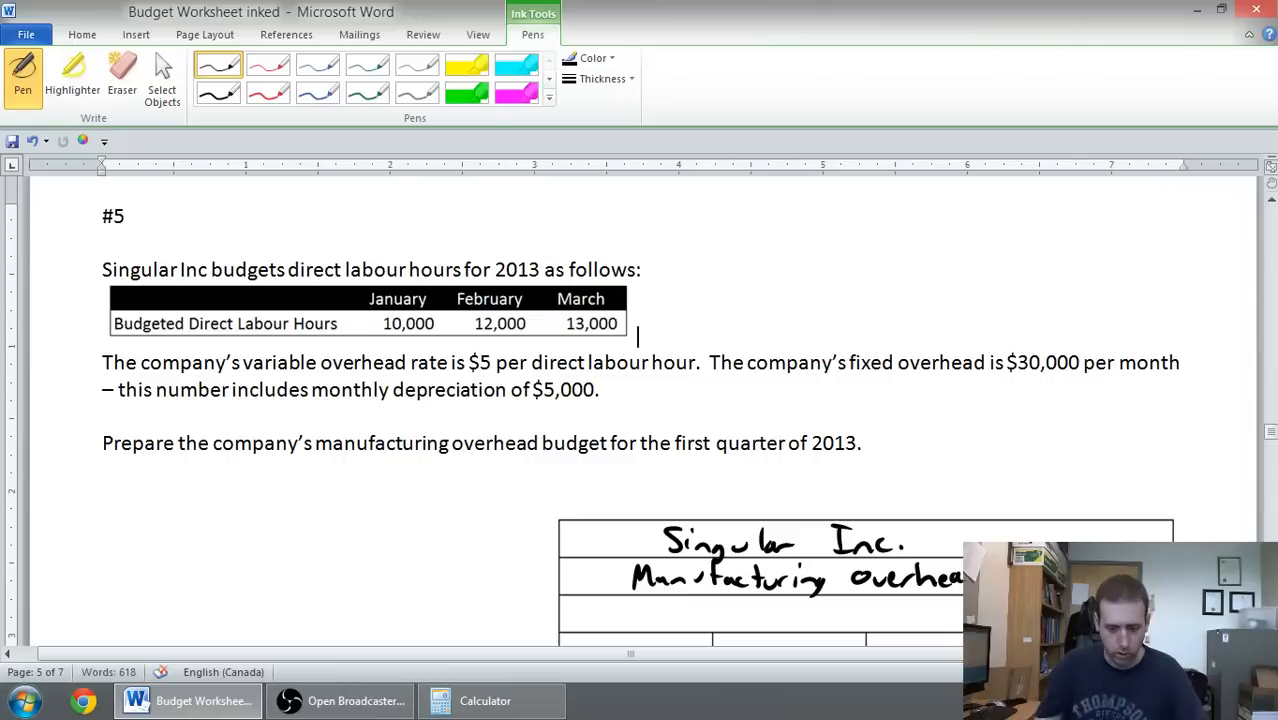
pyautogui.moveTo(610, 608); pyautogui.dragTo(650, 620)
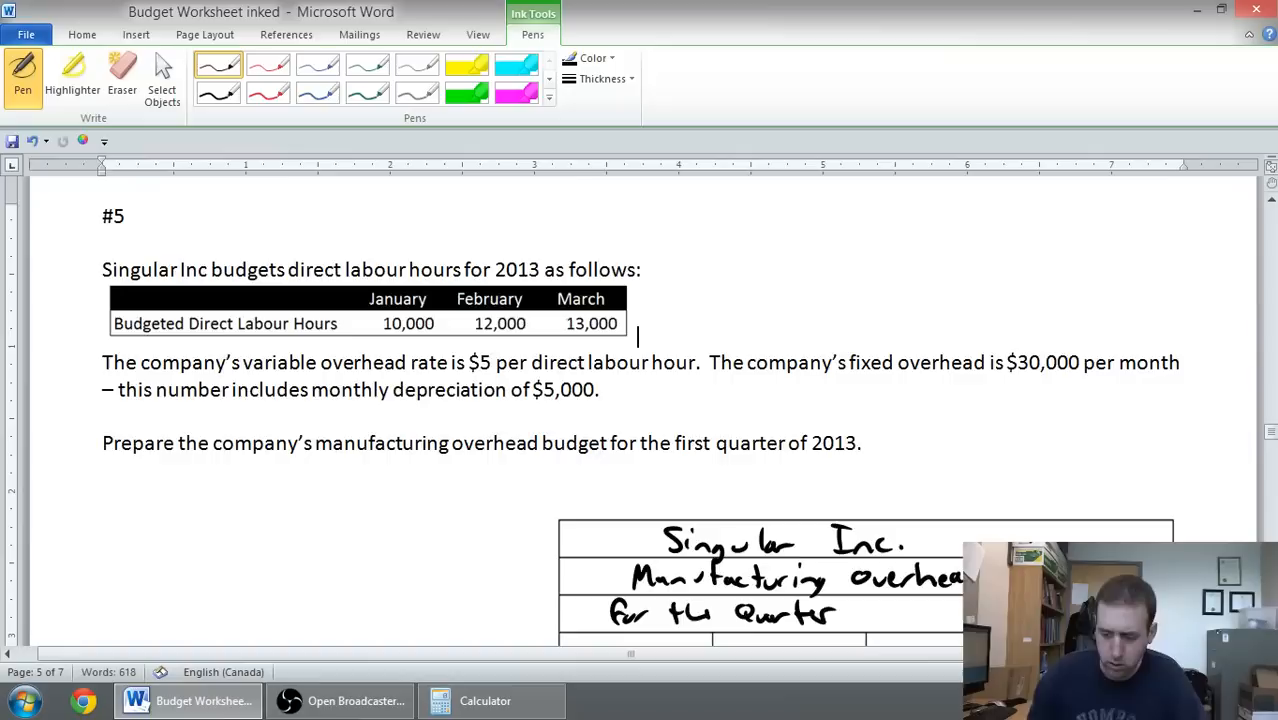
pyautogui.scroll(-3)
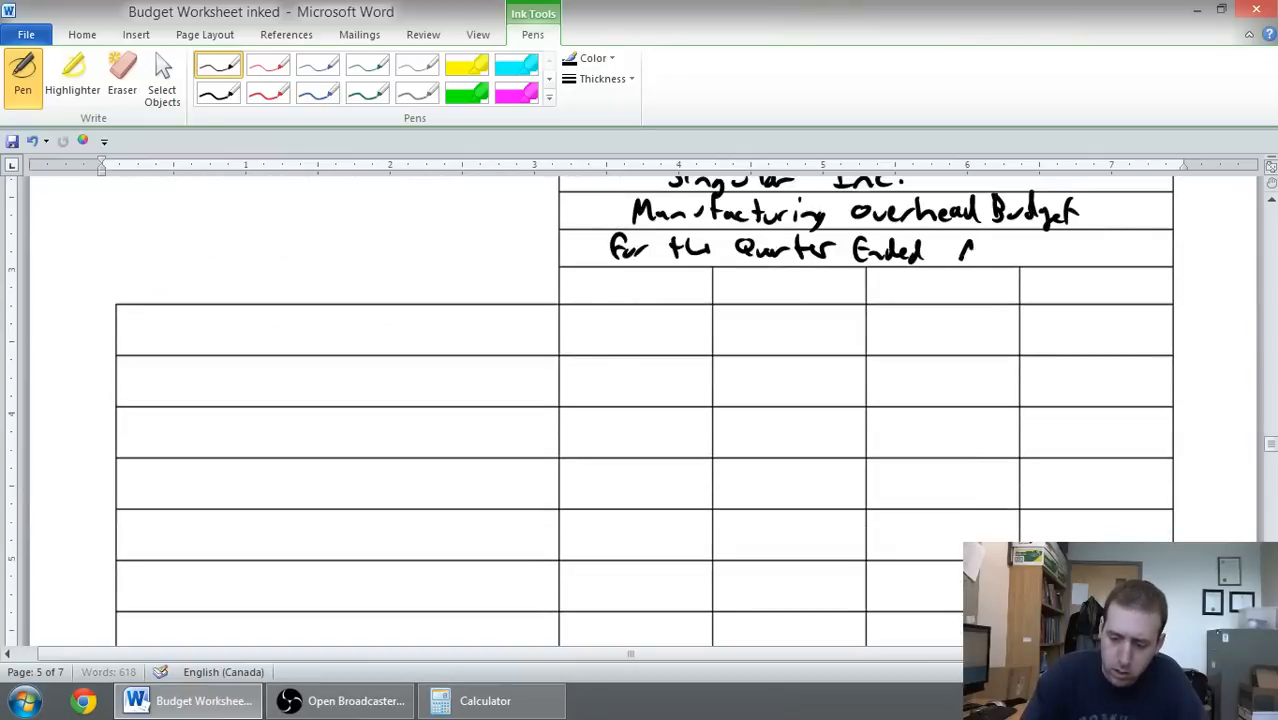
pyautogui.moveTo(960, 250); pyautogui.dragTo(1040, 250)
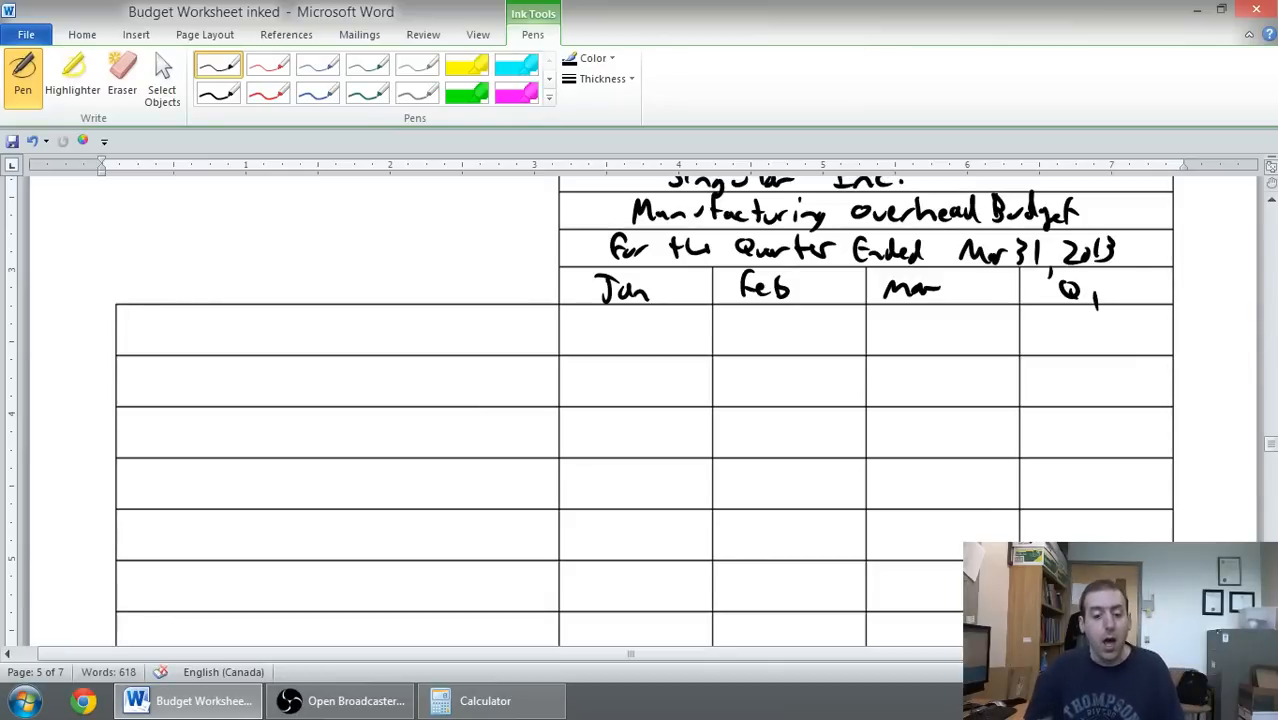
# Handwrite the Variable MOH row: 50,000, 60,000, 65,000 and the 175,000 quarter total.
pyautogui.scroll(3)
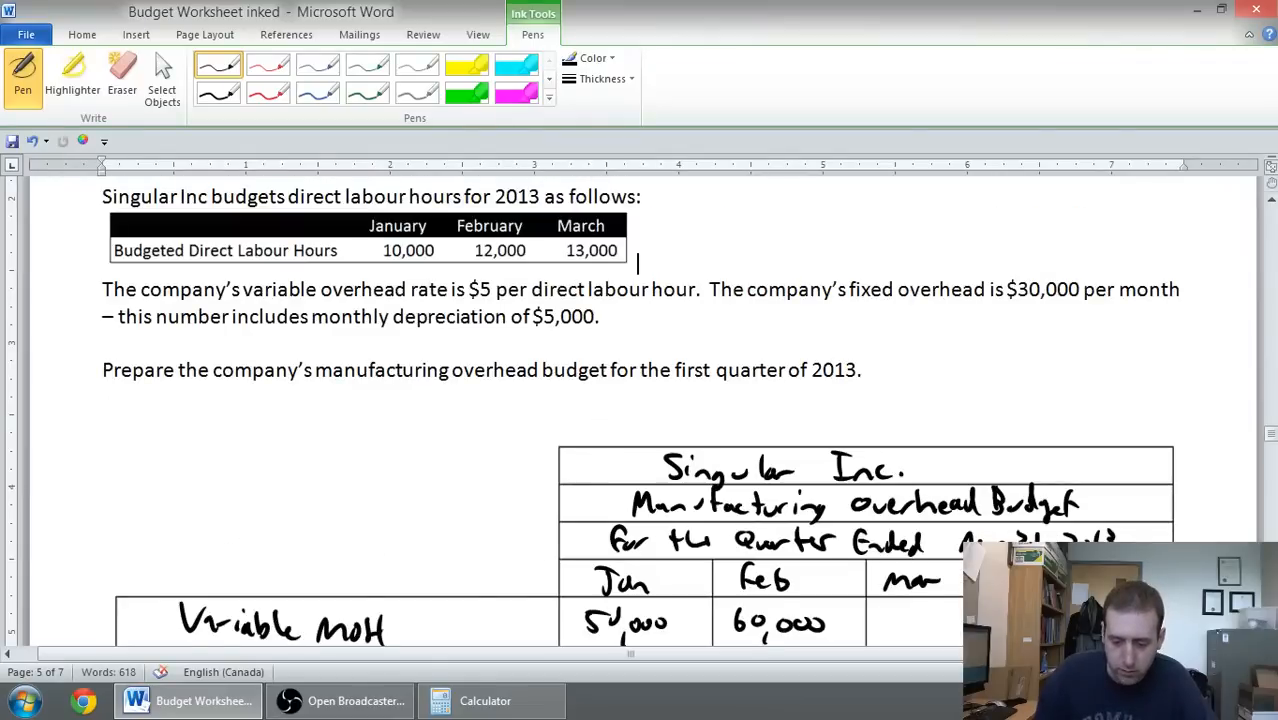
pyautogui.scroll(-3)
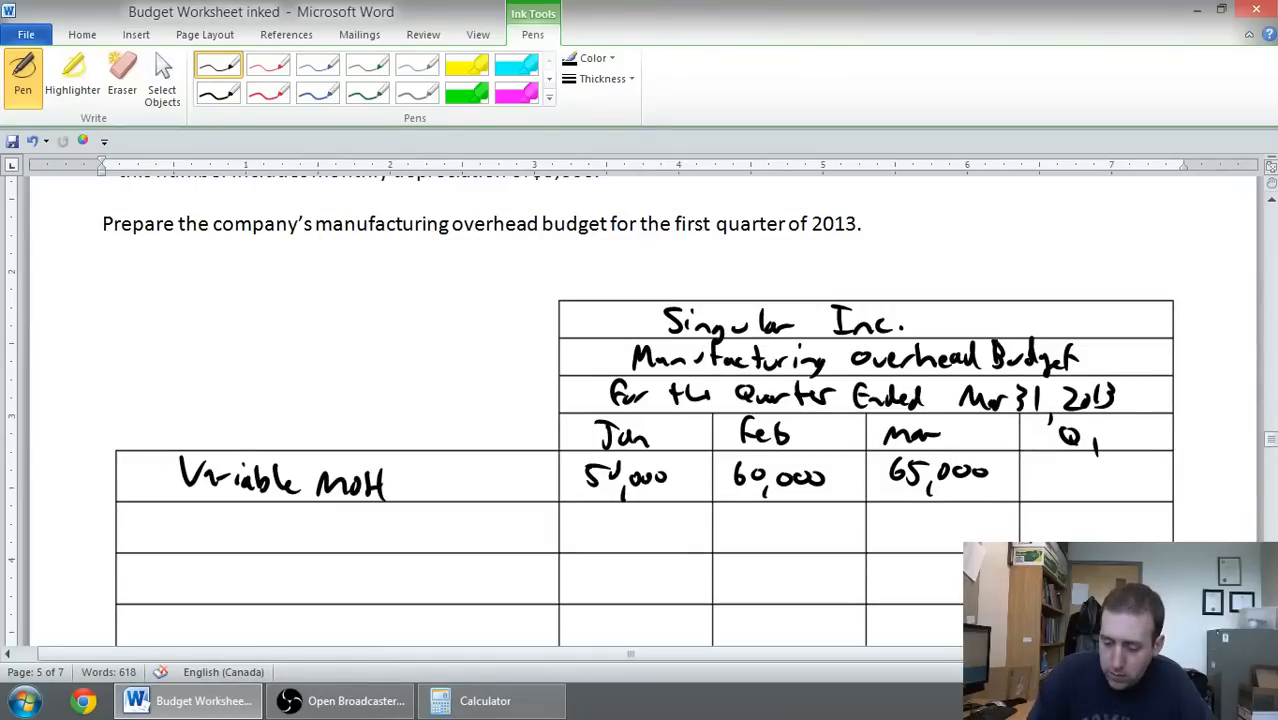
pyautogui.moveTo(1040, 476); pyautogui.dragTo(1130, 480)
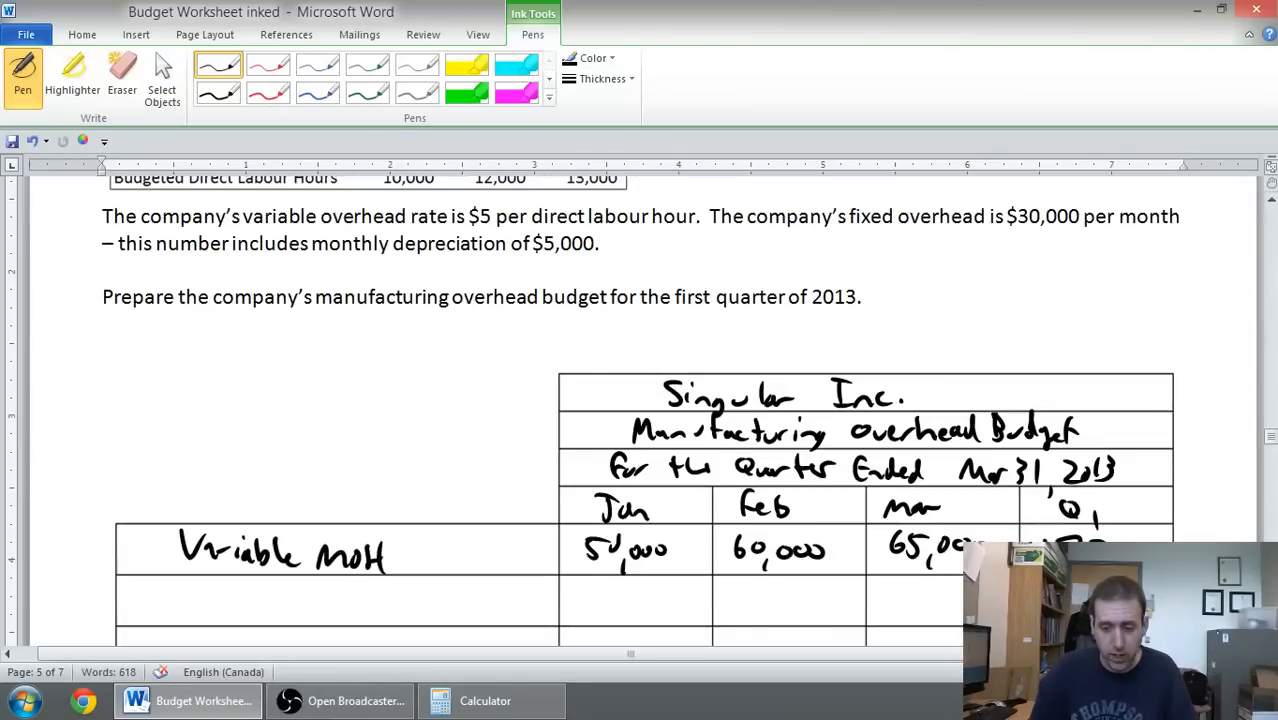
pyautogui.scroll(-3)
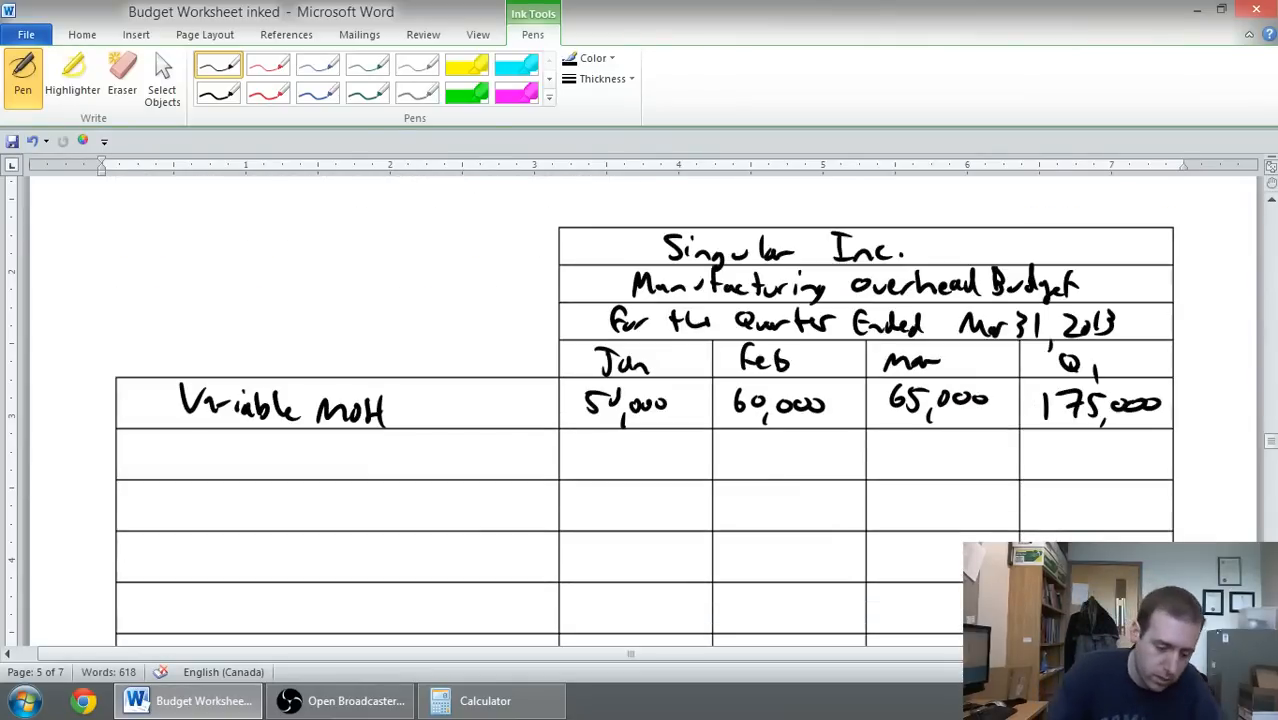
# Handwrite the Fixed MOH row with 30,000 each month and 90,000 for the quarter.
pyautogui.moveTo(180, 460); pyautogui.dragTo(280, 456)
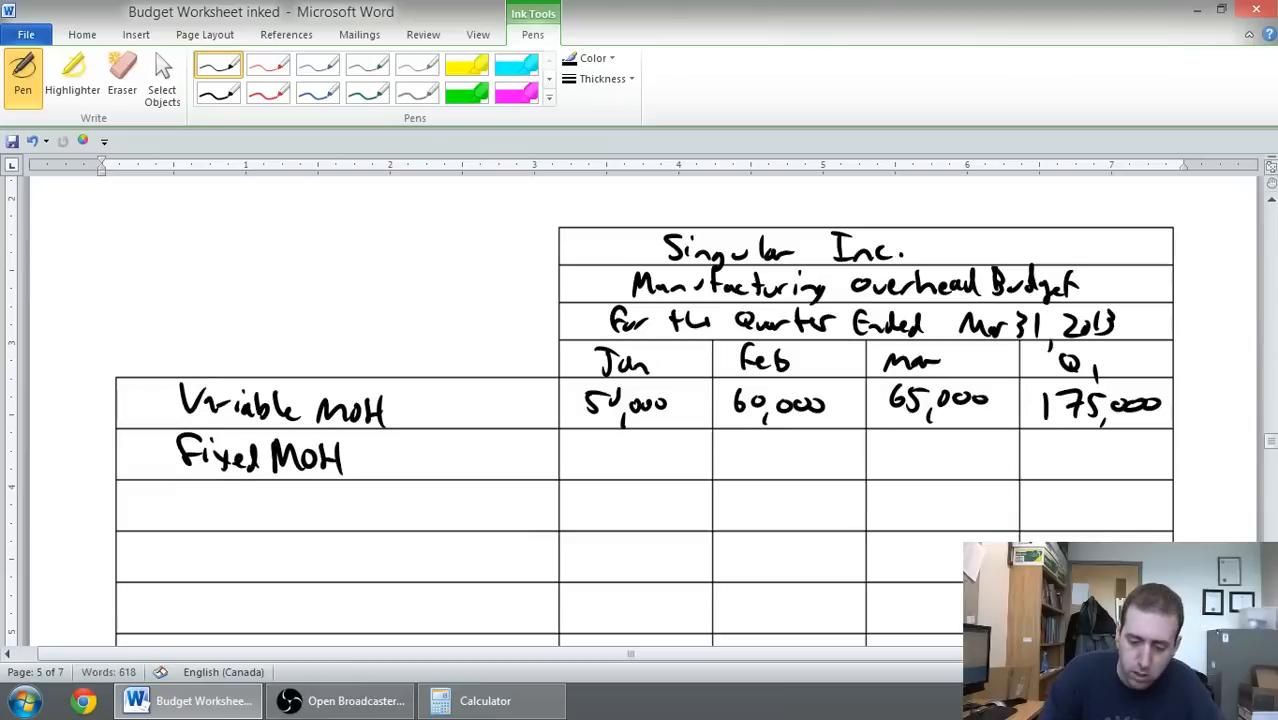
pyautogui.moveTo(590, 464); pyautogui.dragTo(644, 456)
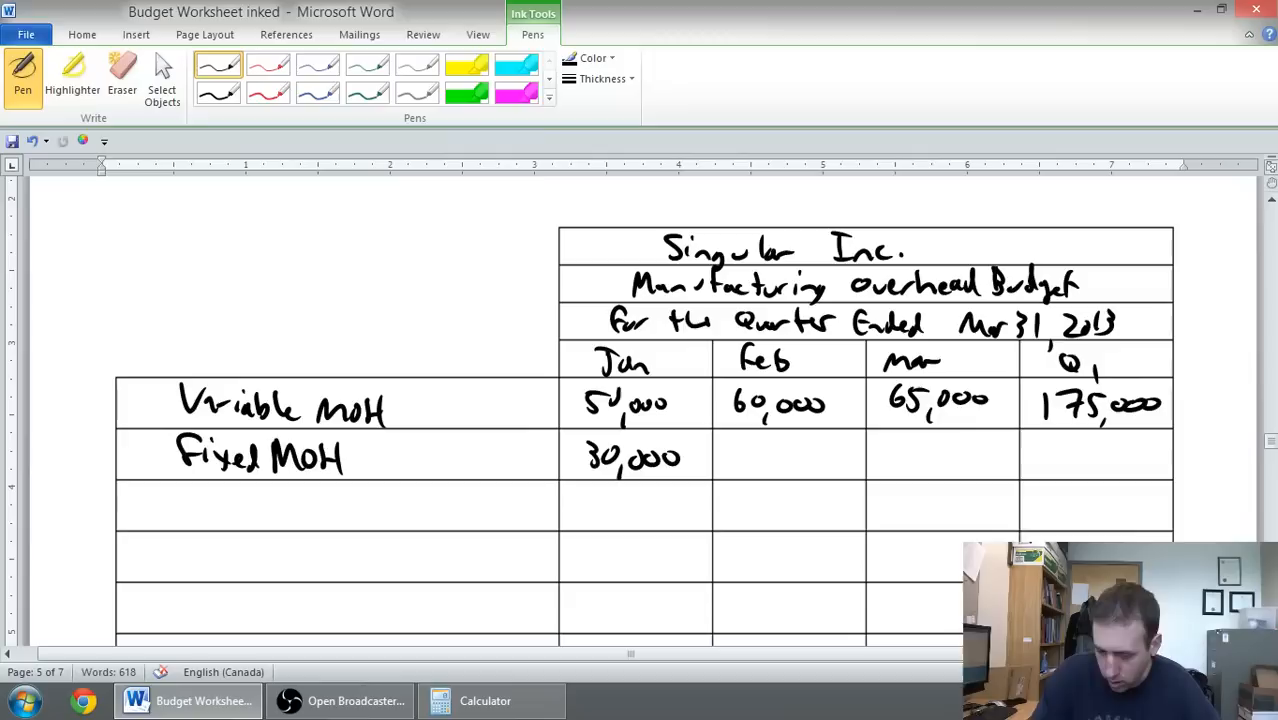
pyautogui.moveTo(736, 460); pyautogui.dragTo(780, 456)
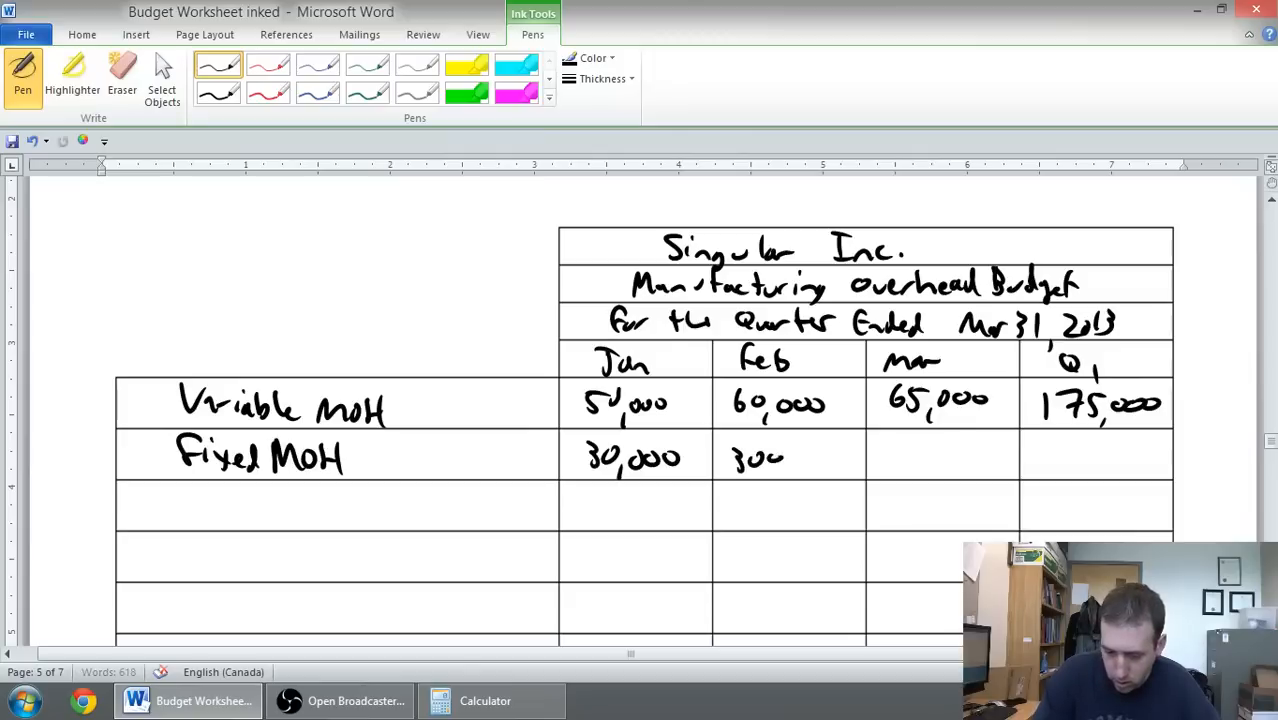
pyautogui.moveTo(760, 450); pyautogui.dragTo(900, 460)
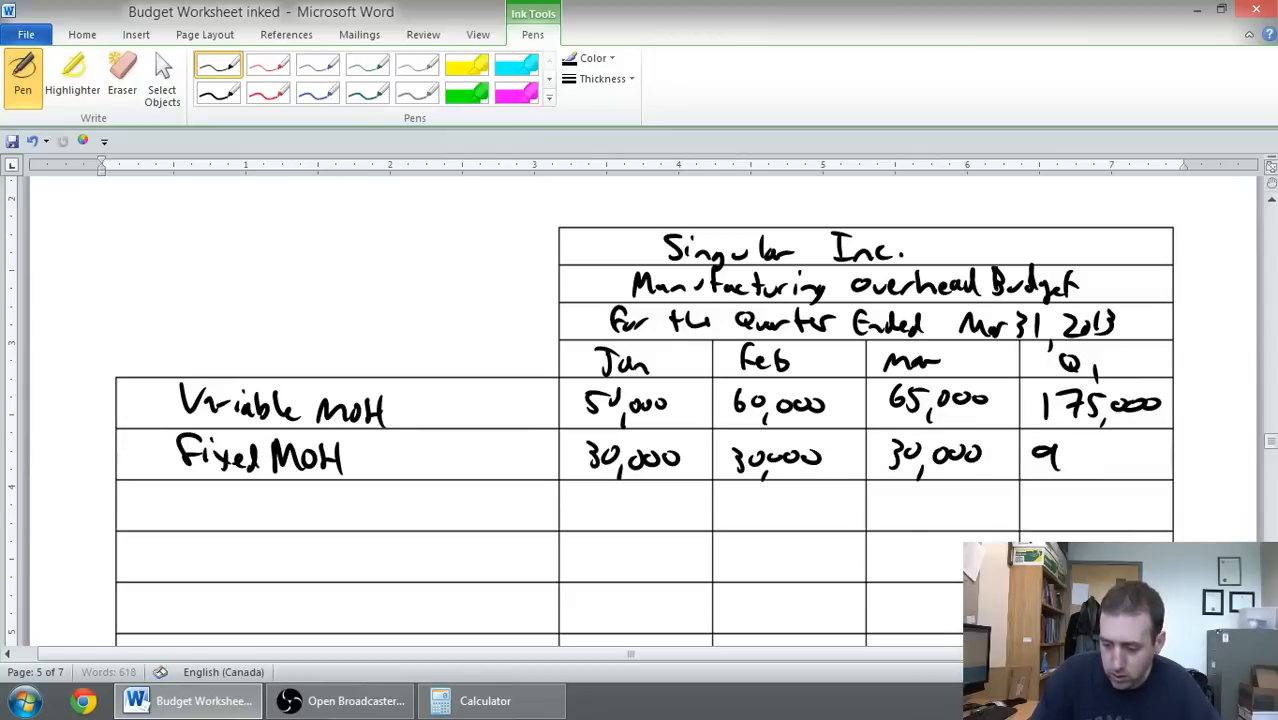
pyautogui.moveTo(1040, 456); pyautogui.dragTo(1150, 460)
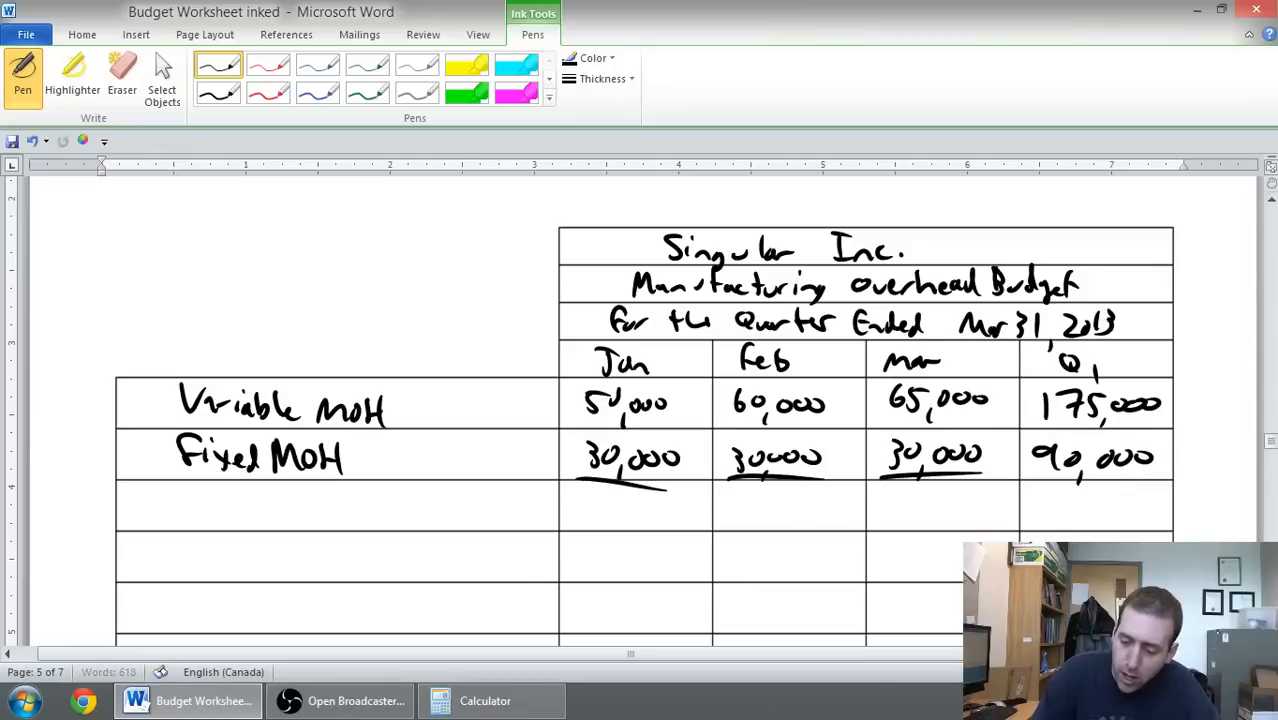
# Underline and write the Total MOH row: 80,000, 90,000, 95,000 and the quarter total.
pyautogui.moveTo(590, 500); pyautogui.dragTo(656, 524)
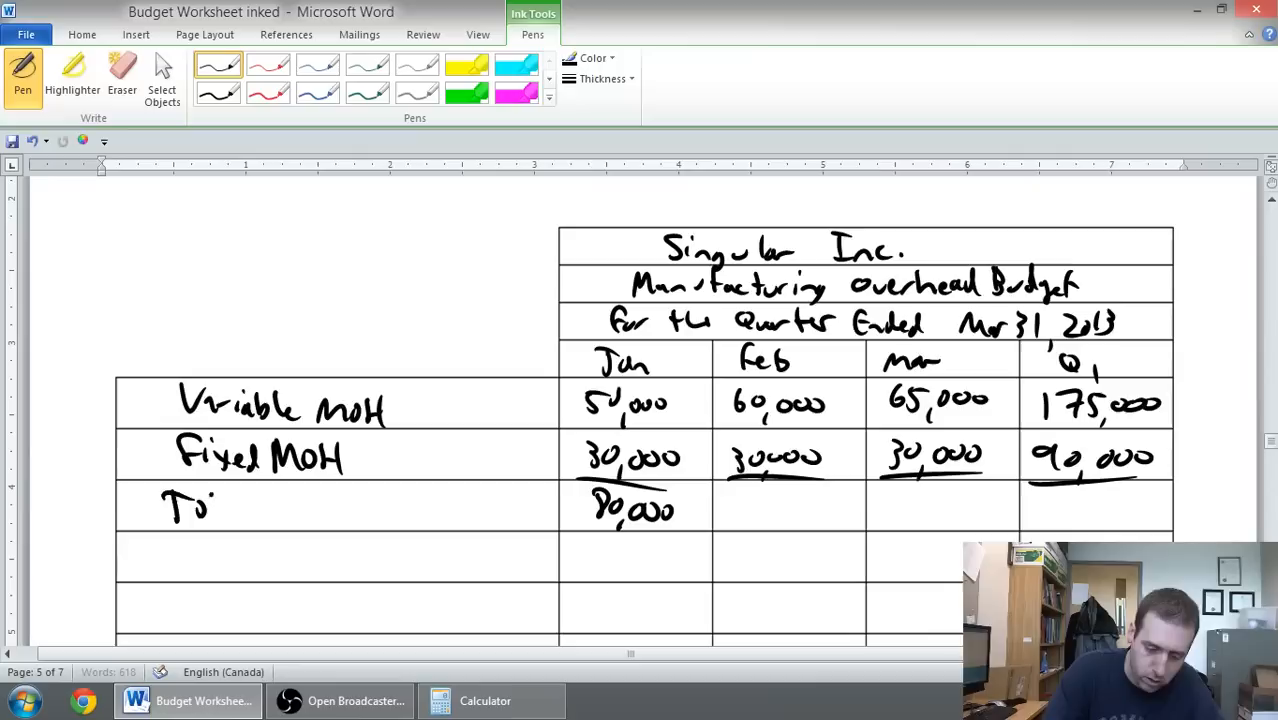
pyautogui.moveTo(210, 504); pyautogui.dragTo(344, 510)
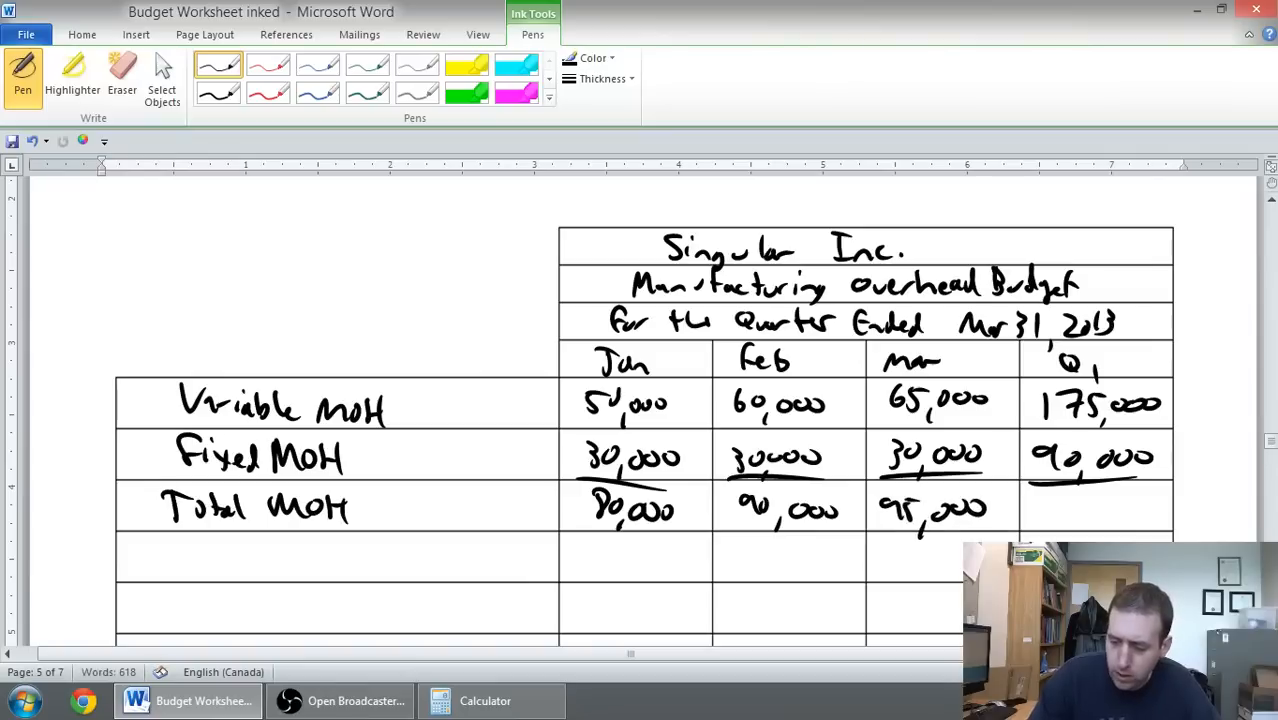
pyautogui.moveTo(1030, 504); pyautogui.dragTo(1096, 510)
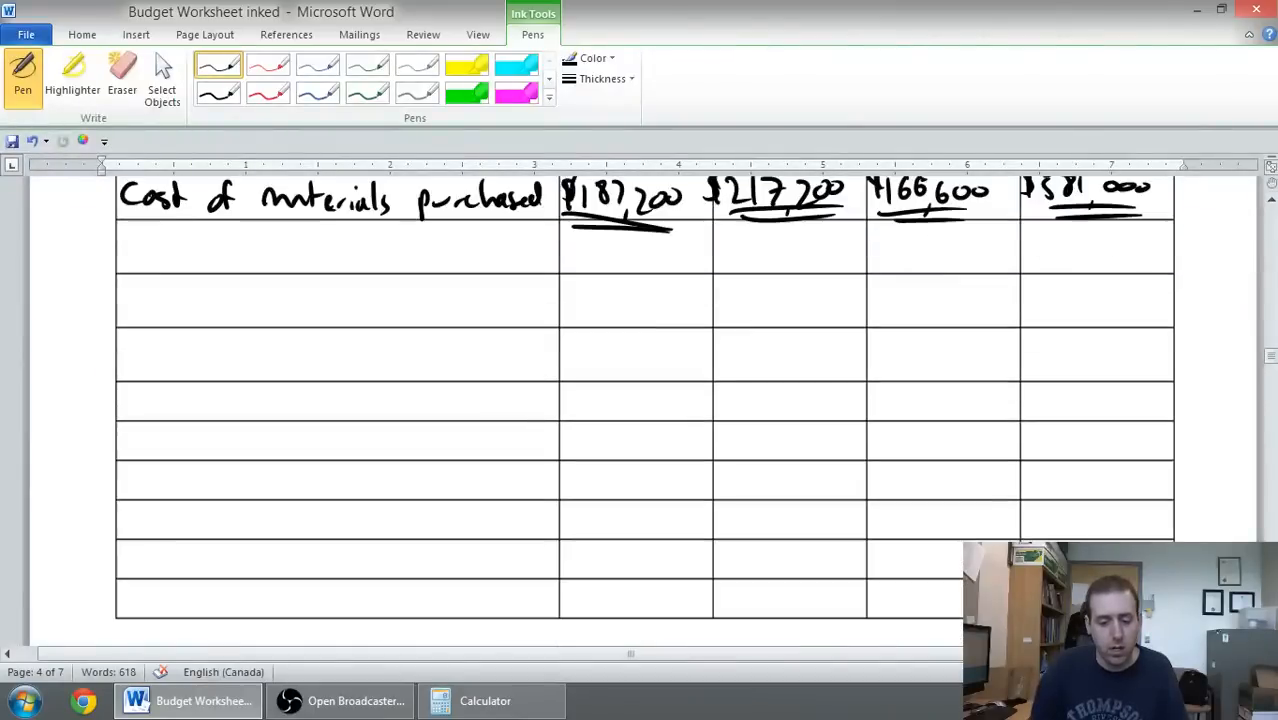
# Scroll back to the problem statement giving the $5,000 monthly depreciation in fixed overhead.
pyautogui.scroll(3)
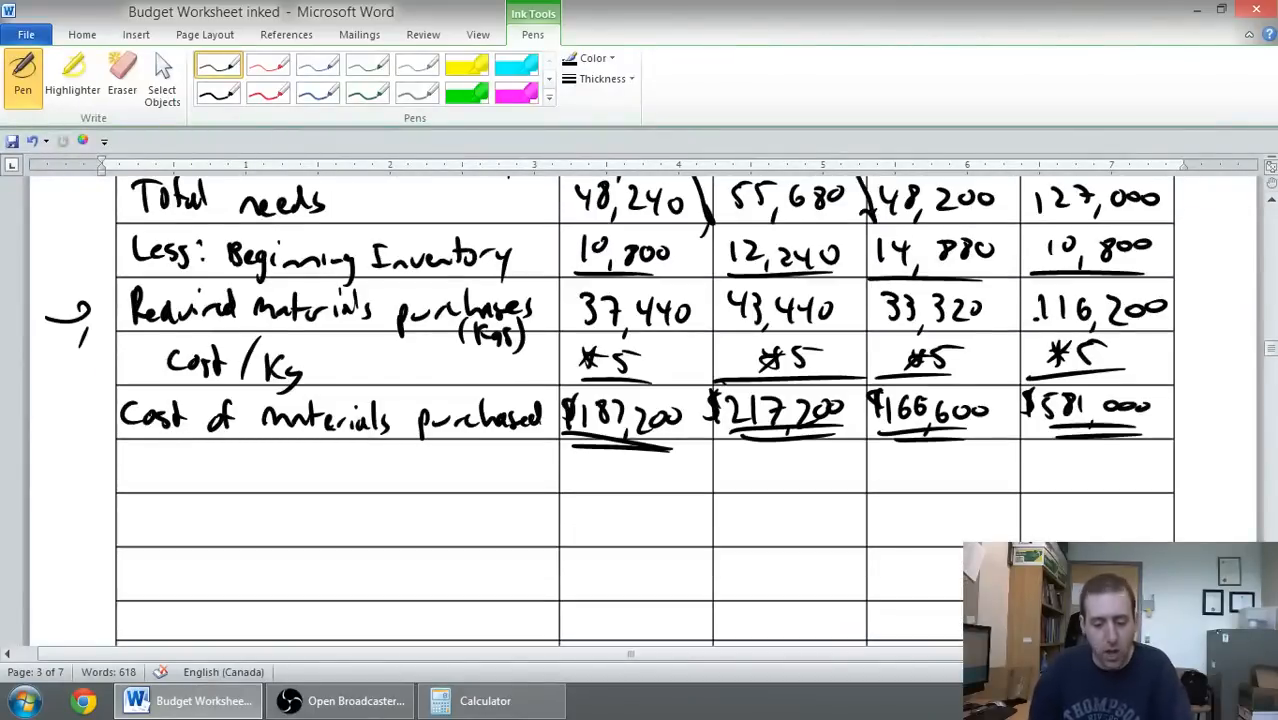
pyautogui.scroll(-3)
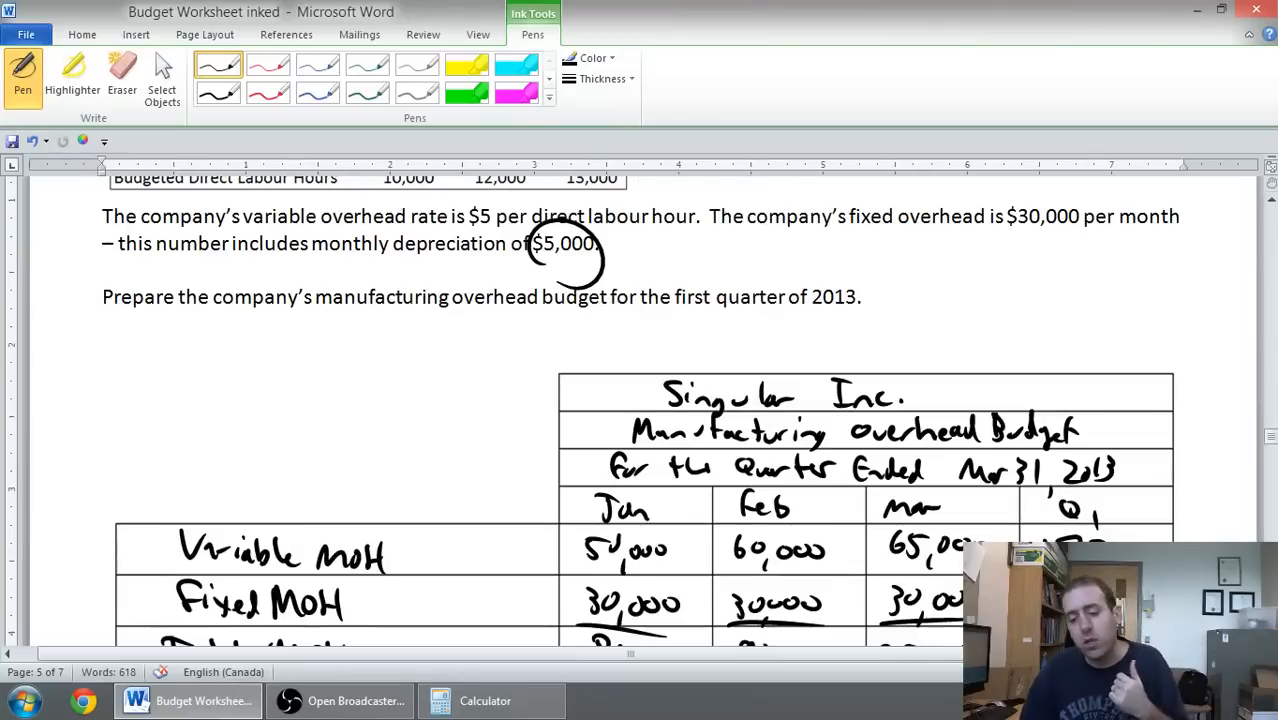
# Handwrite a 'Less depreciation' row of 5,000 per month and 15,000 for Q1.
pyautogui.scroll(-3)
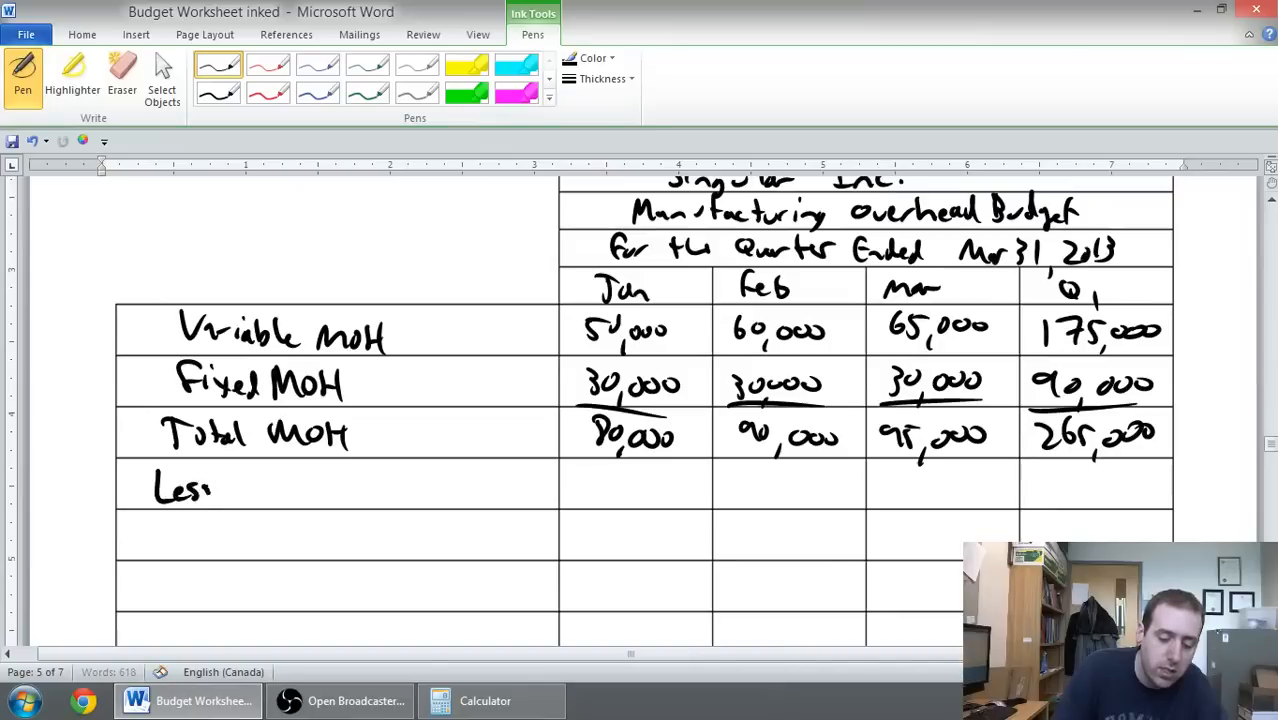
pyautogui.moveTo(216, 490); pyautogui.dragTo(340, 490)
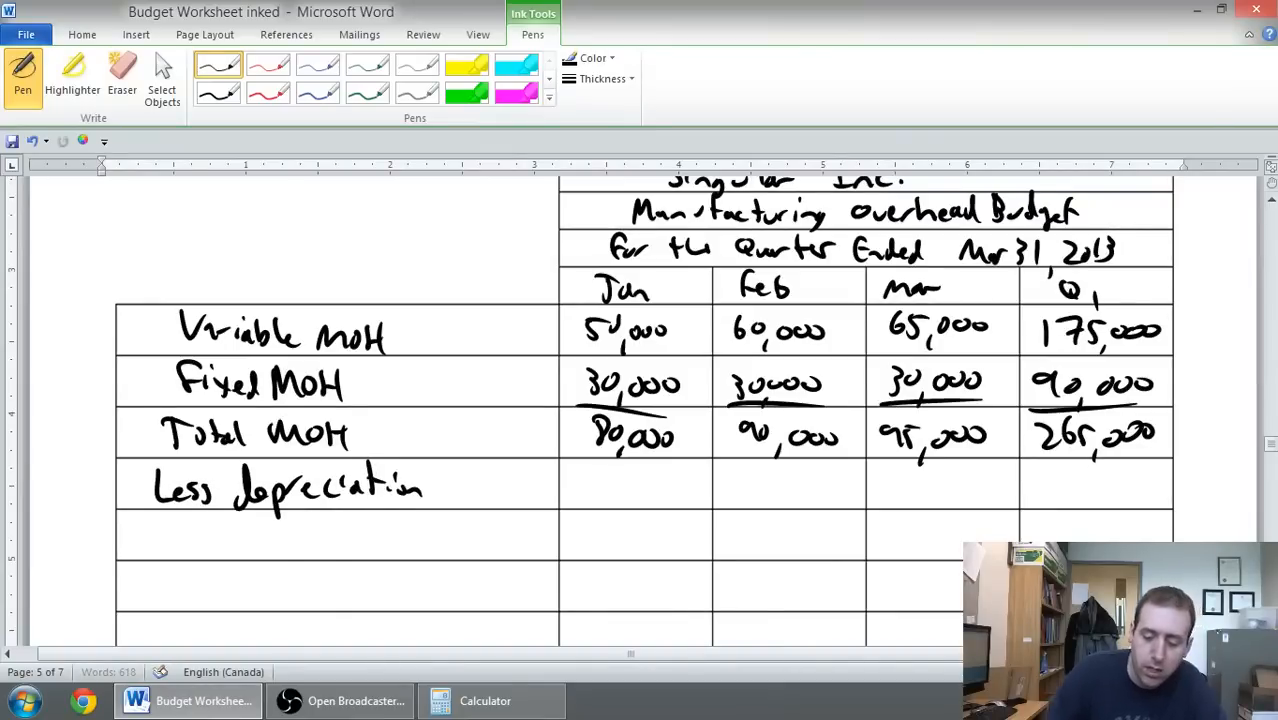
pyautogui.moveTo(616, 476); pyautogui.dragTo(680, 500)
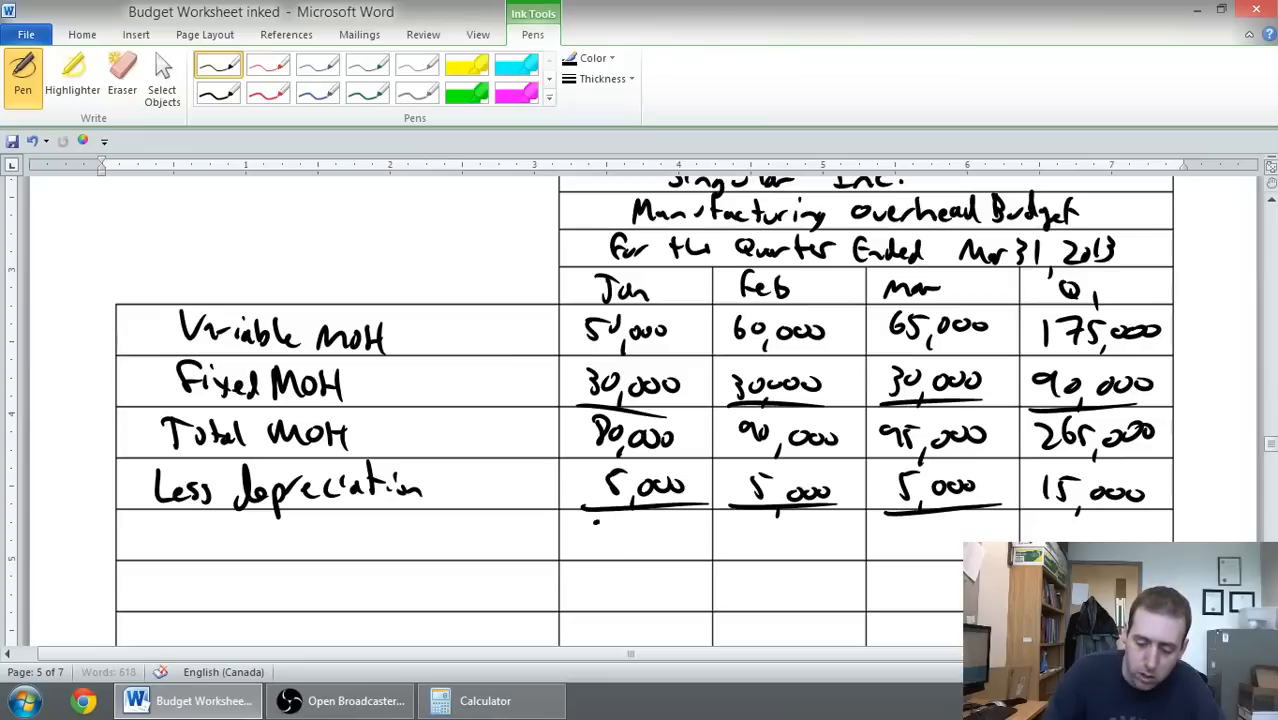
# Write cash overhead of 75,000, 85,000, 90,000, 250,000 and begin the 'Cash paid' label.
pyautogui.moveTo(600, 530); pyautogui.dragTo(690, 536)
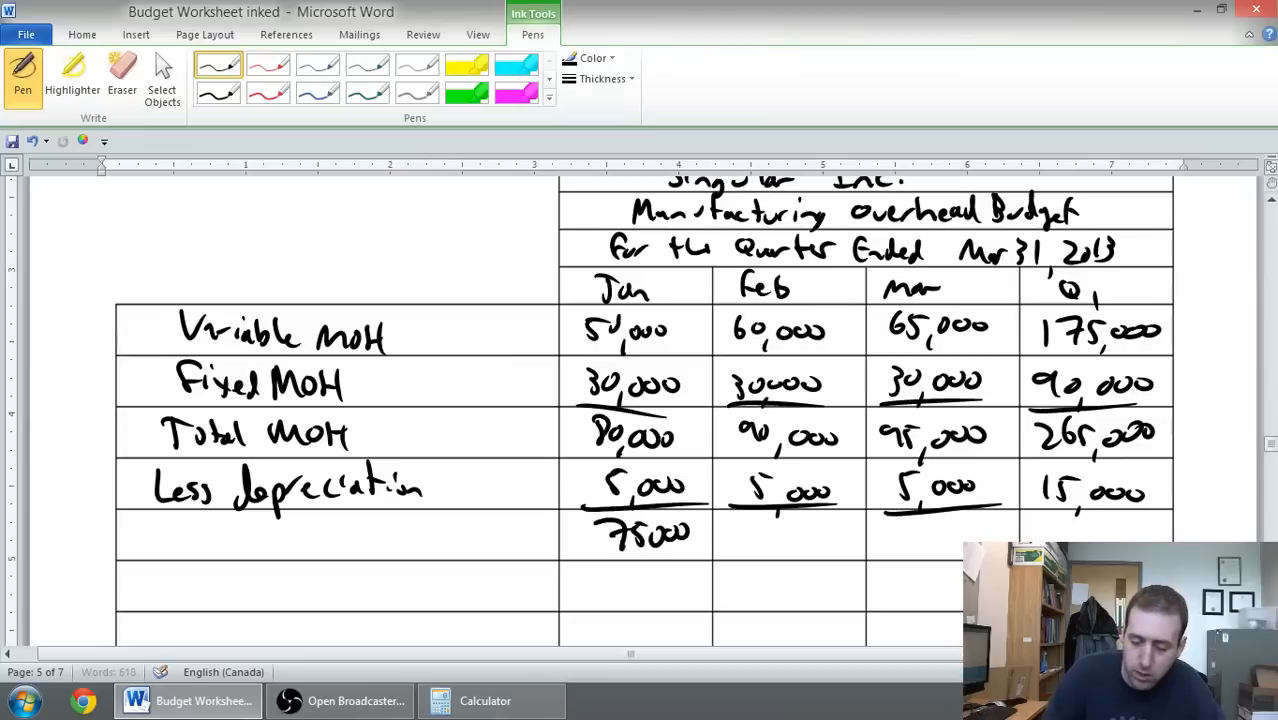
pyautogui.moveTo(744, 524); pyautogui.dragTo(824, 550)
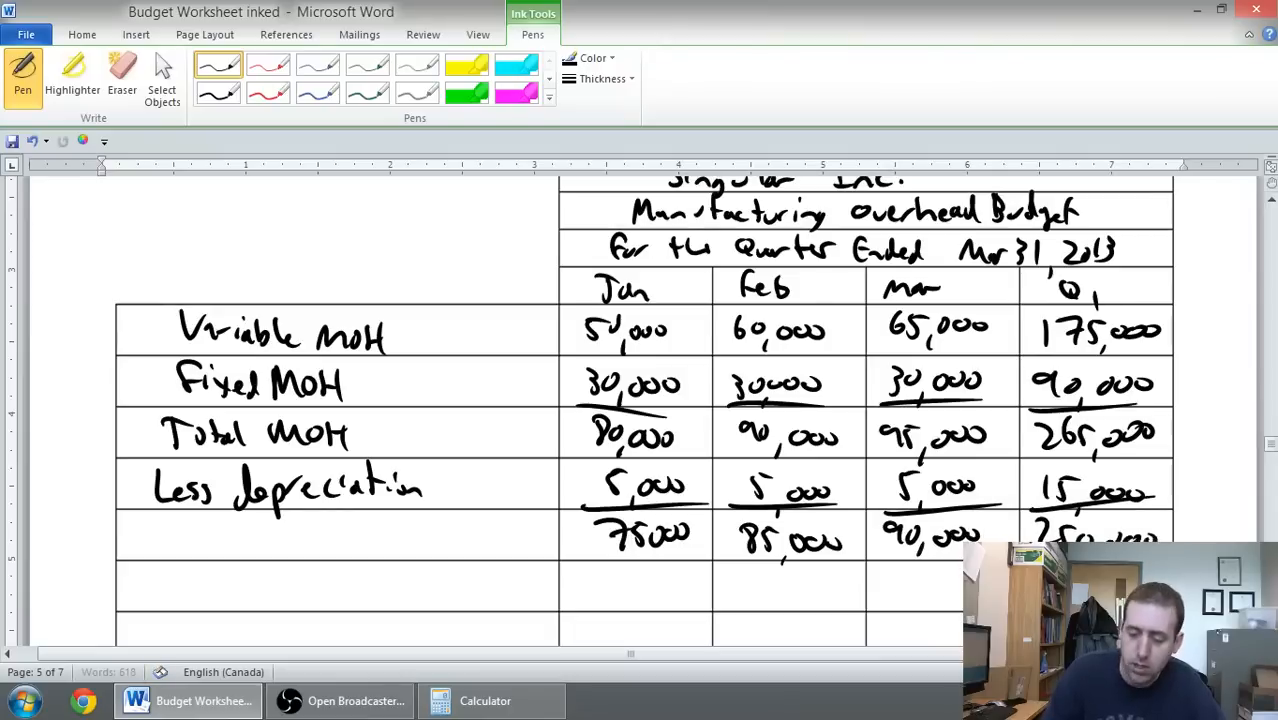
pyautogui.moveTo(130, 540); pyautogui.dragTo(210, 540)
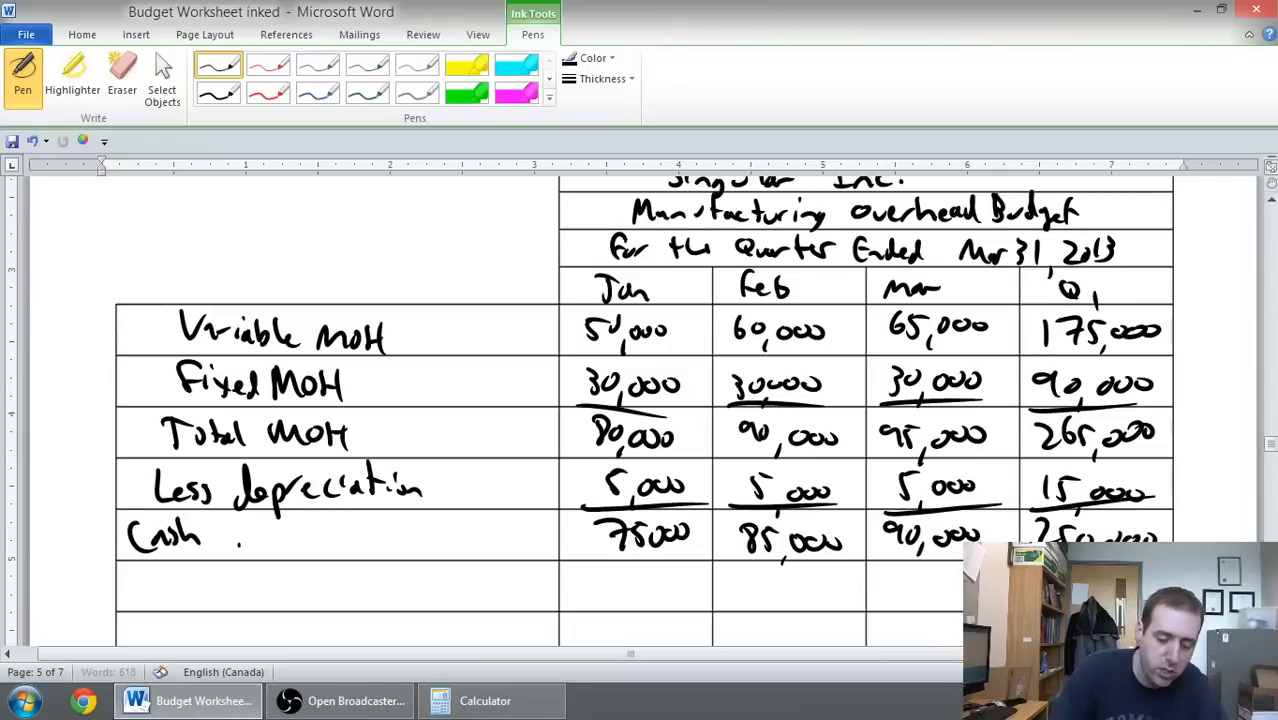
pyautogui.moveTo(240, 540); pyautogui.dragTo(360, 540)
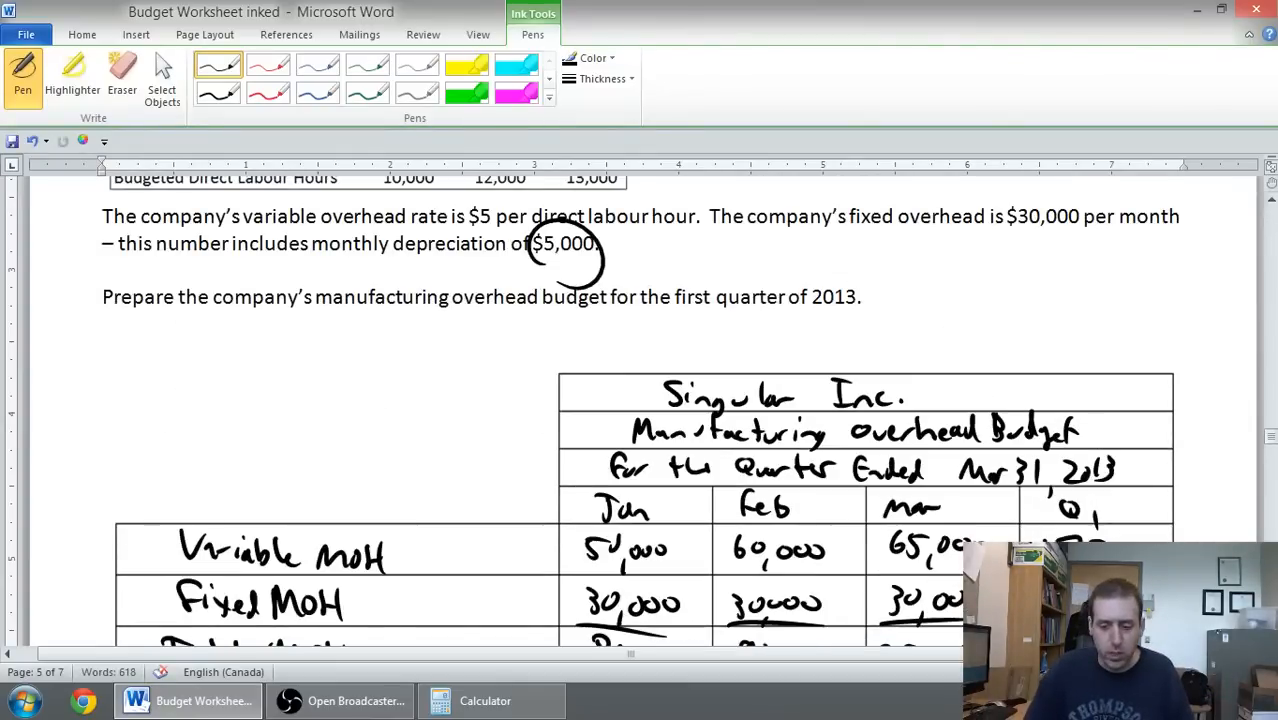
# Scroll through the budget while finishing the Cash paid for MoH row with $ signs and underlines.
pyautogui.scroll(-3)
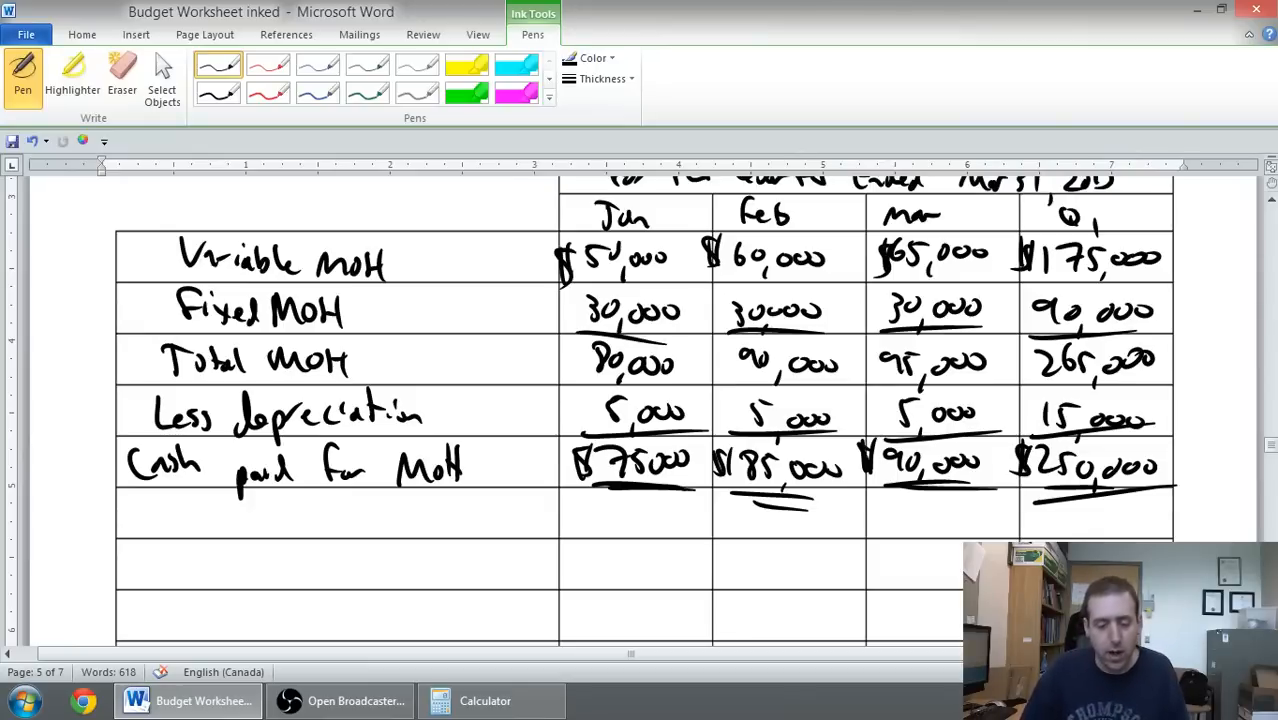
pyautogui.scroll(-3)
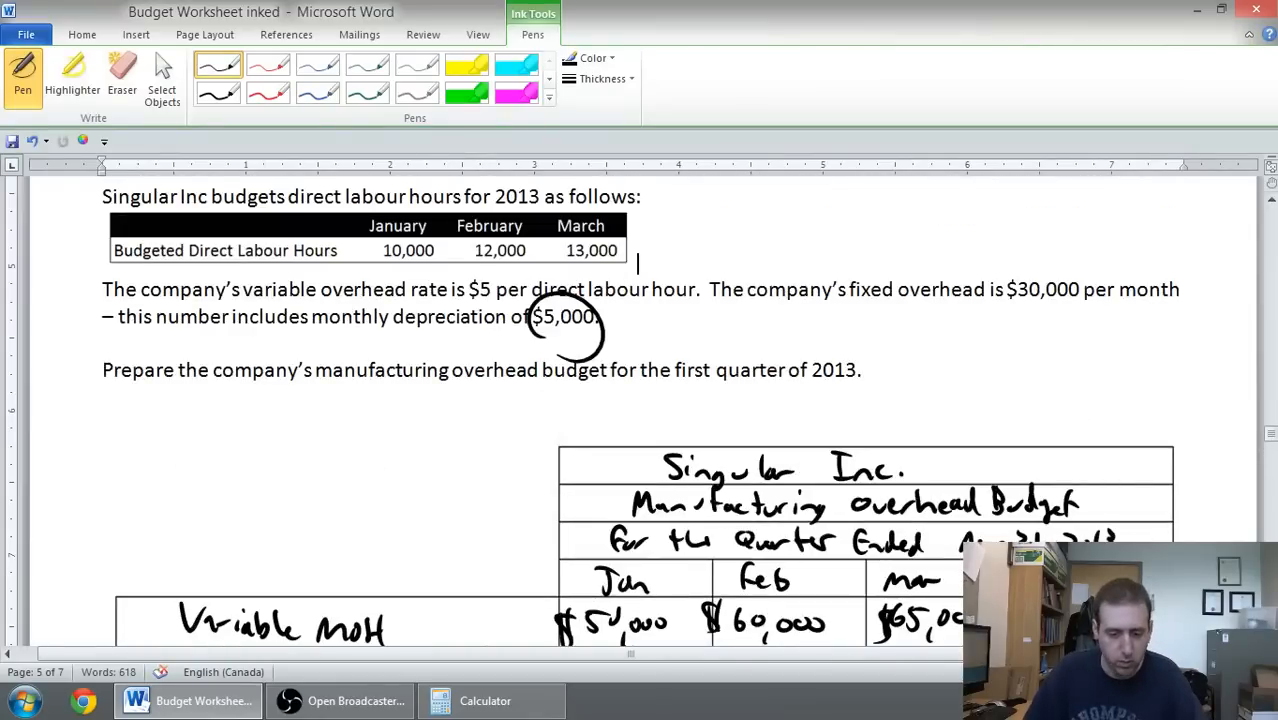
# Handwrite the rate fraction Est MoH $265,000 over 35,000 Est DL Hours and compute 265/35.
pyautogui.scroll(-3)
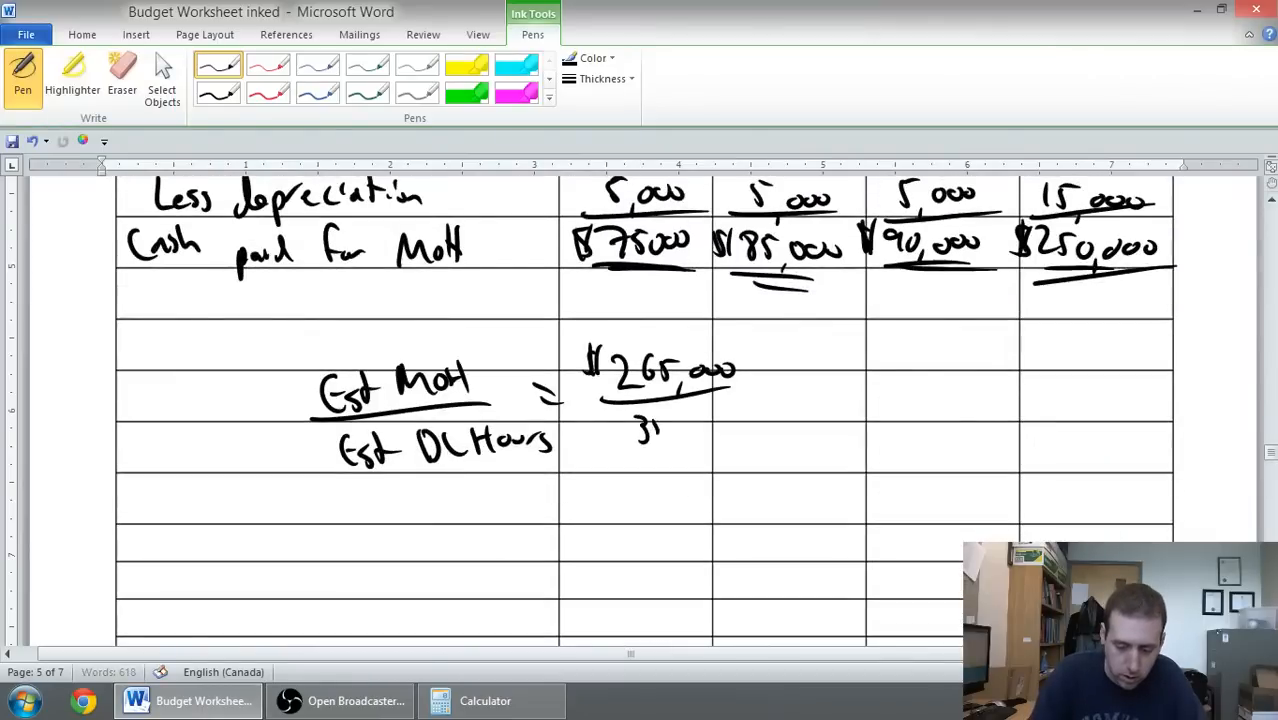
pyautogui.moveTo(640, 420); pyautogui.dragTo(756, 420)
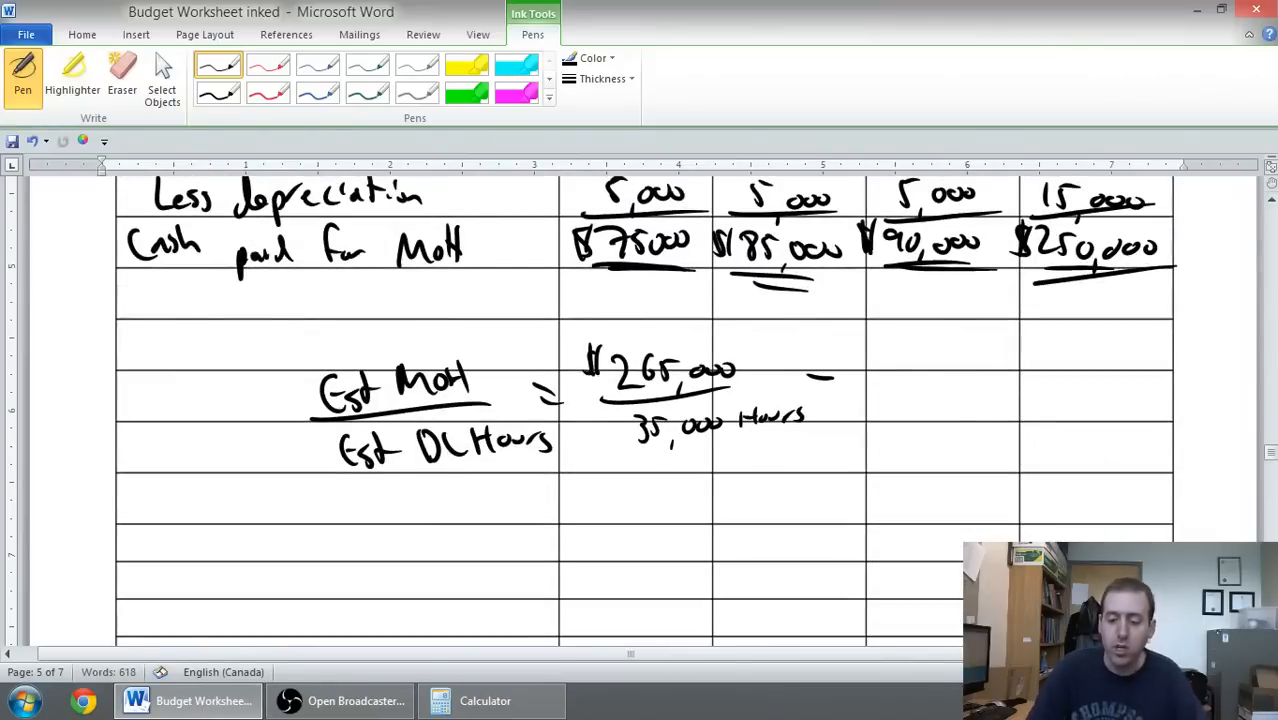
pyautogui.moveTo(810, 384); pyautogui.dragTo(836, 384)
pyautogui.write('35')
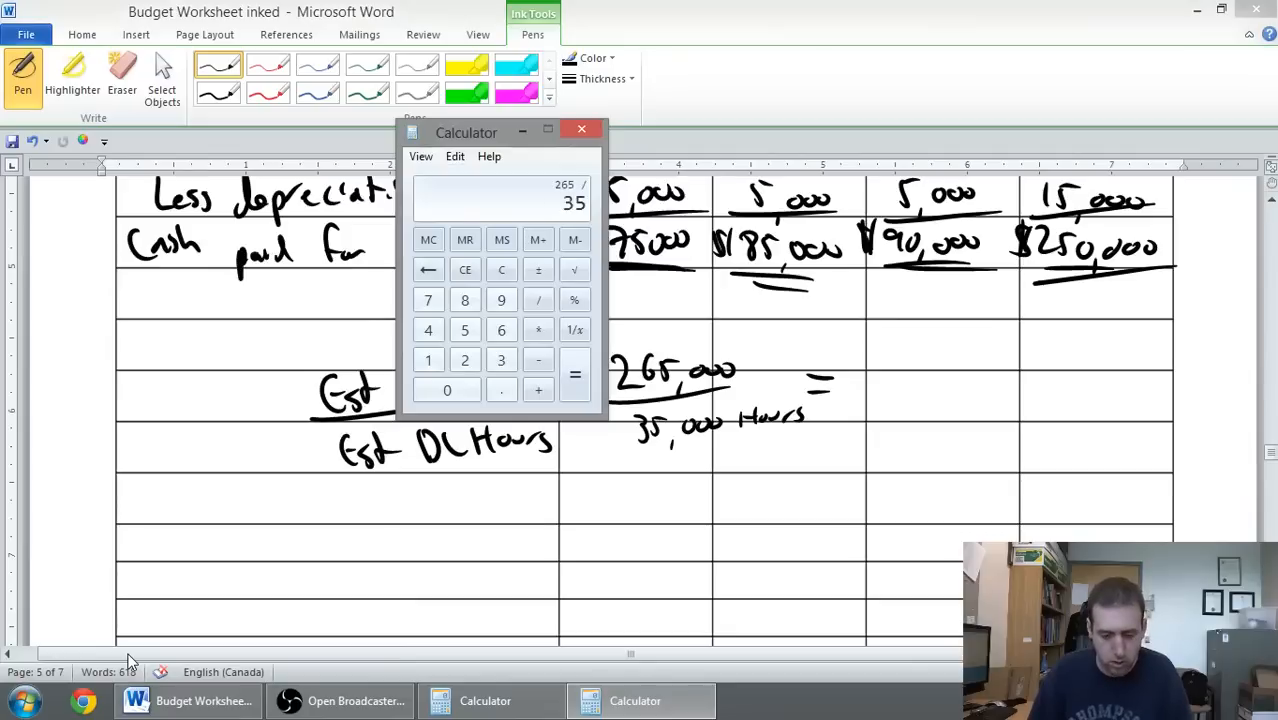
pyautogui.click(574, 374)
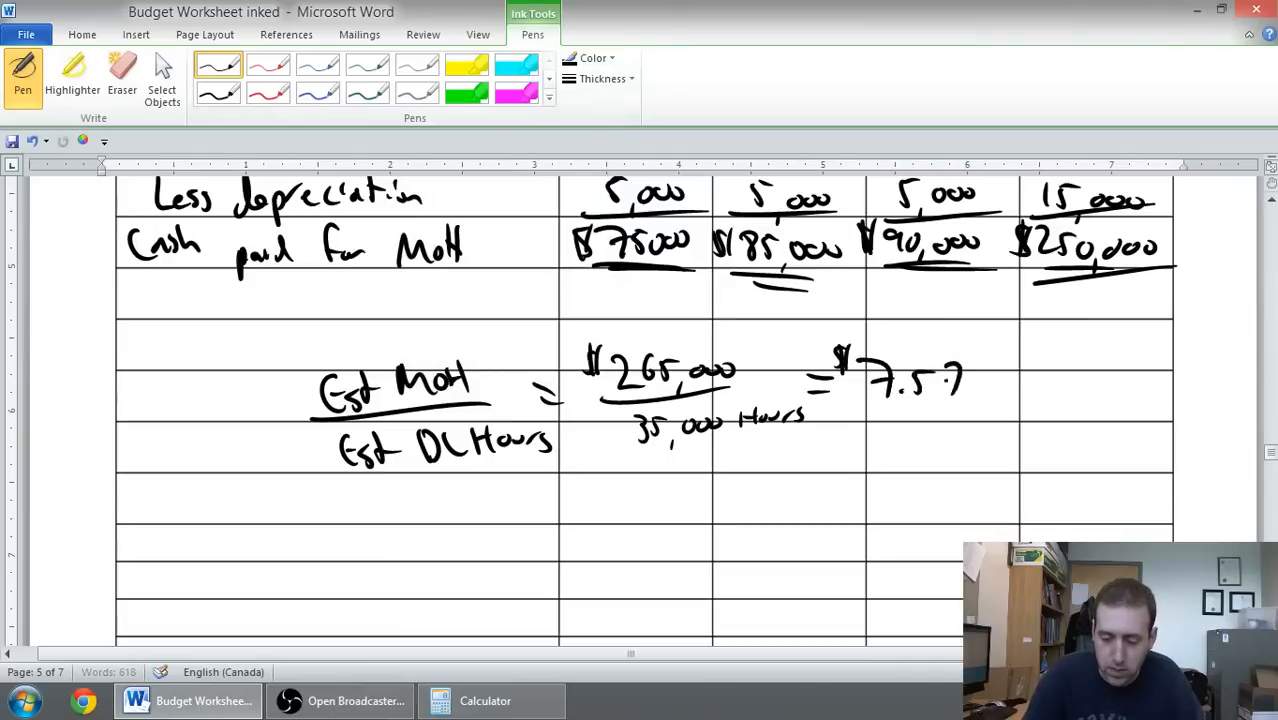
# Write the result $7.57 per DL Hour and tick off the completed overhead budget.
pyautogui.moveTo(984, 370); pyautogui.dragTo(1076, 400)
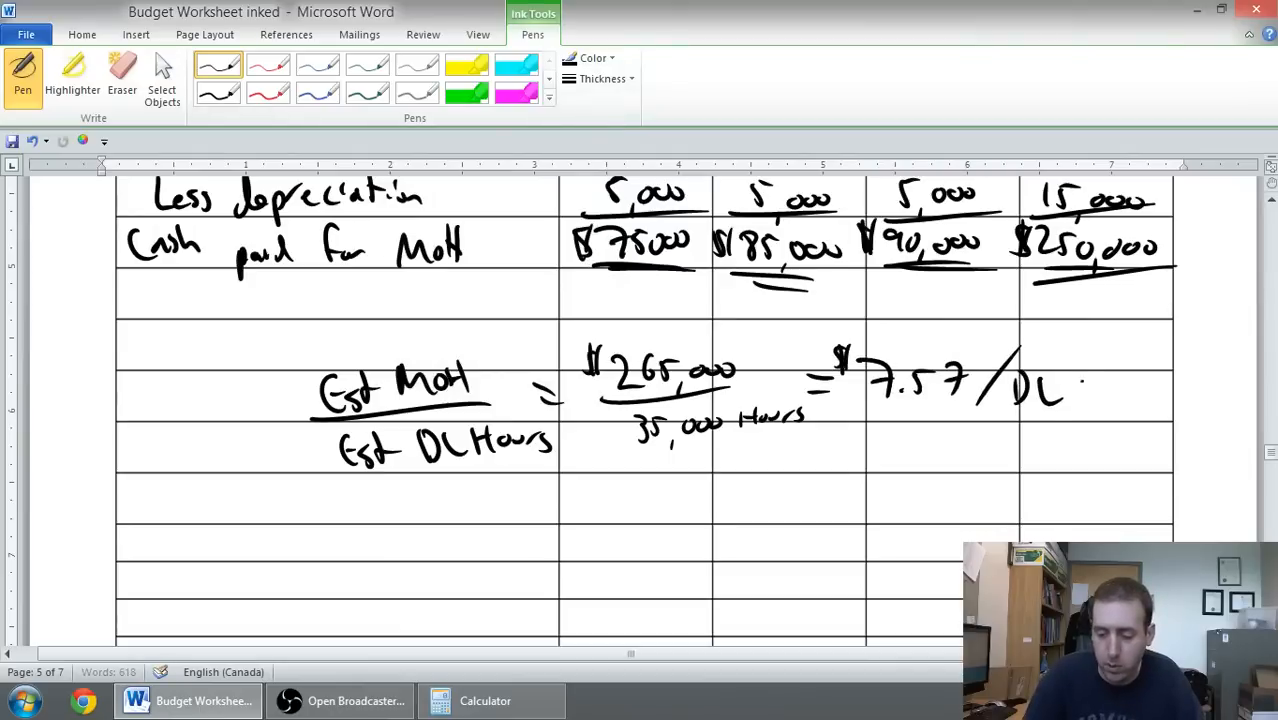
pyautogui.moveTo(1090, 390); pyautogui.dragTo(1150, 396)
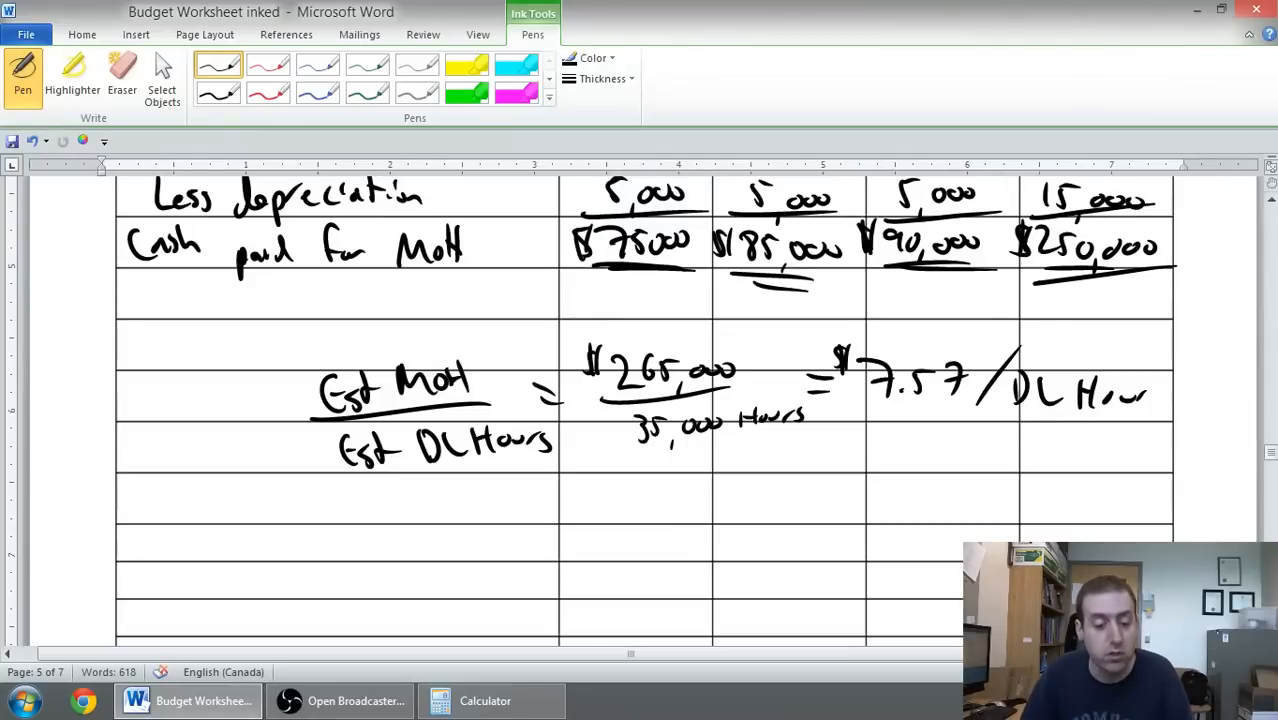
pyautogui.scroll(-3)
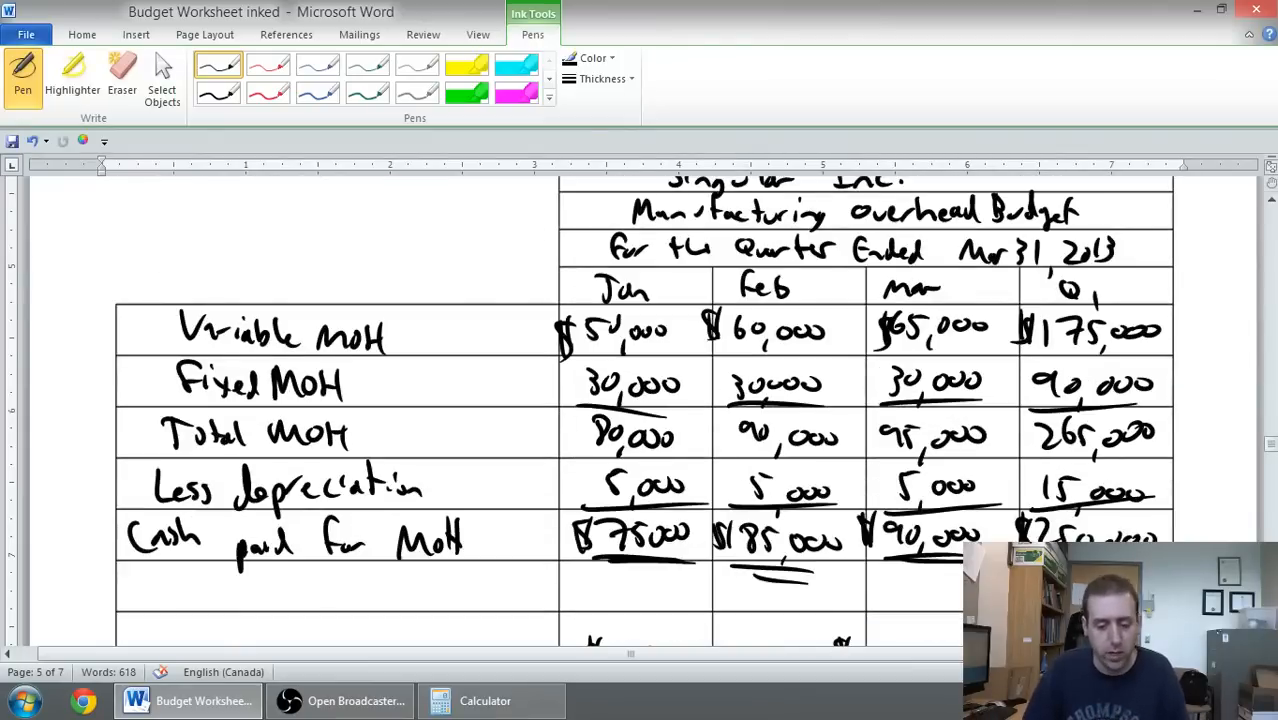
pyautogui.moveTo(290, 236); pyautogui.dragTo(390, 296)
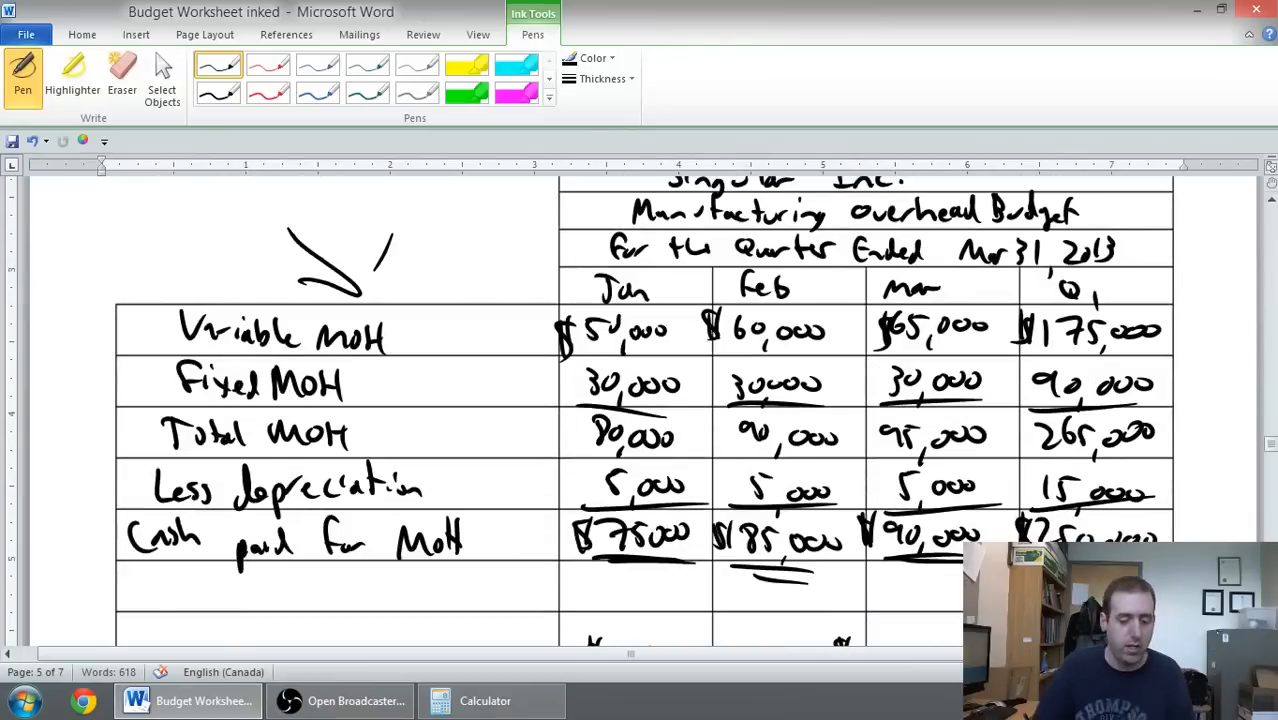